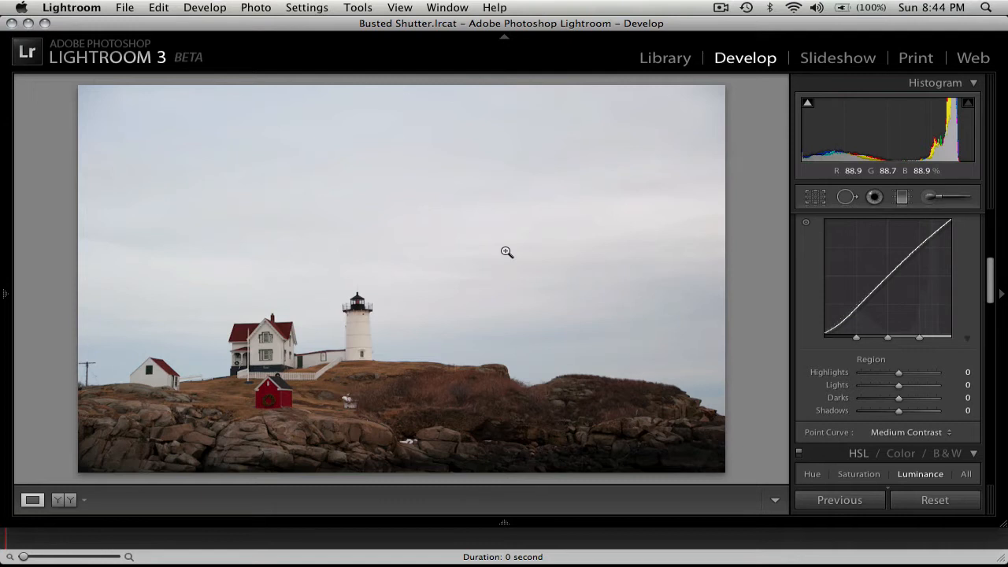
{"action": "mouse_move", "coordinate": [899, 385]}
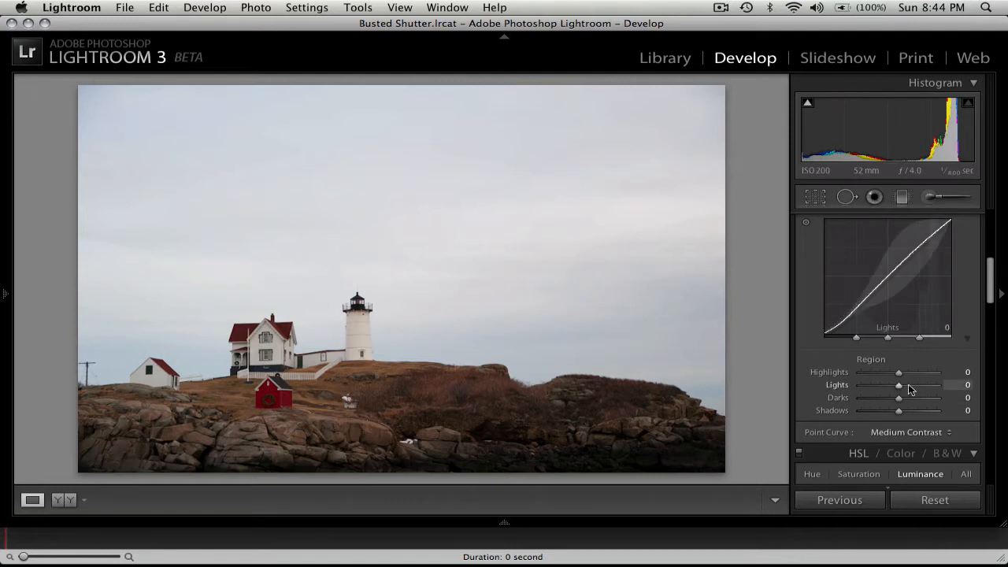
Step: Collapse the Tone Curve panel so the Basic panel sits at the top
{"action": "left_click", "coordinate": [949, 218]}
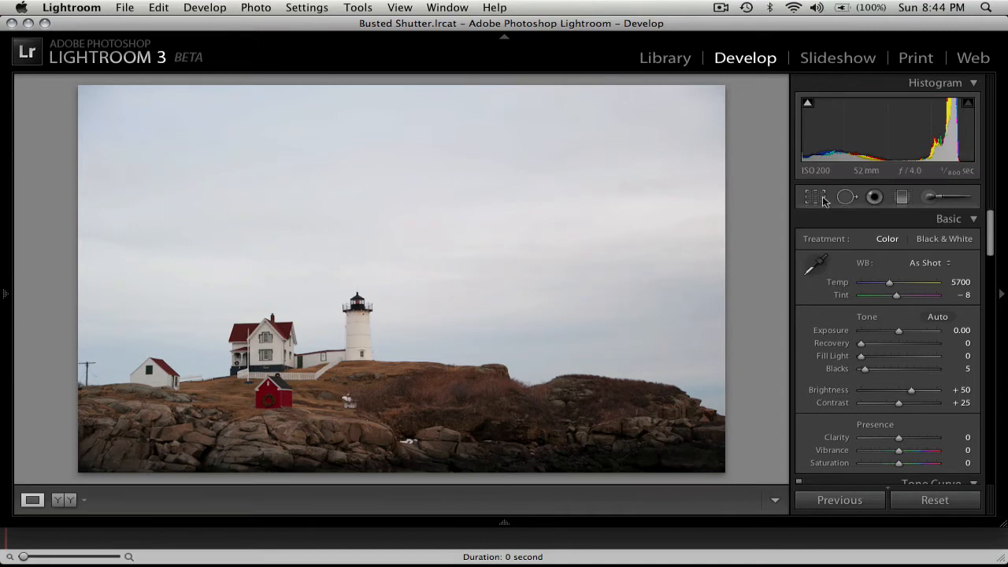
Step: Crop the lighthouse photo slightly tighter with Original aspect locked, and commit the crop
{"action": "left_click", "coordinate": [815, 197]}
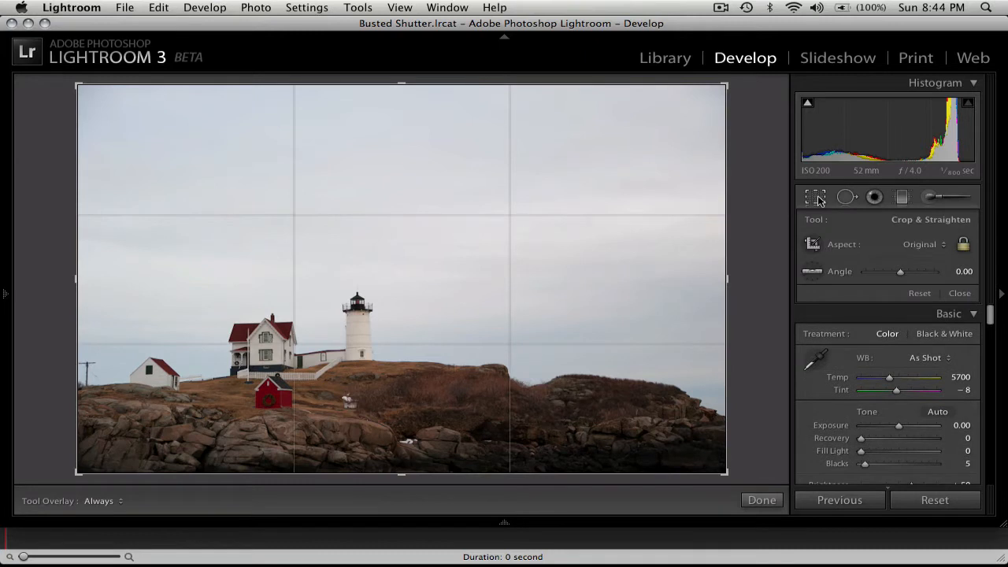
{"action": "mouse_move", "coordinate": [94, 374]}
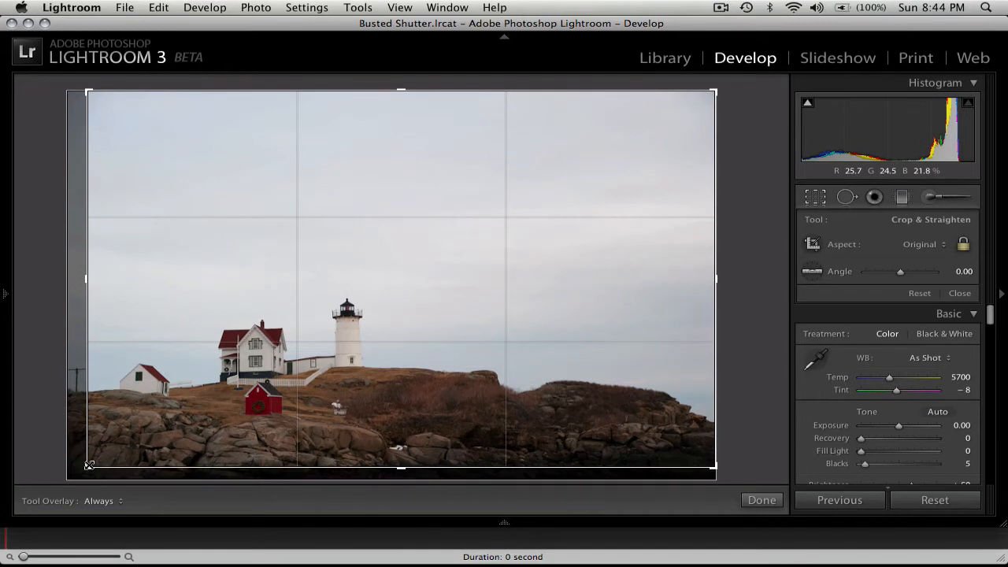
{"action": "left_click", "coordinate": [761, 500]}
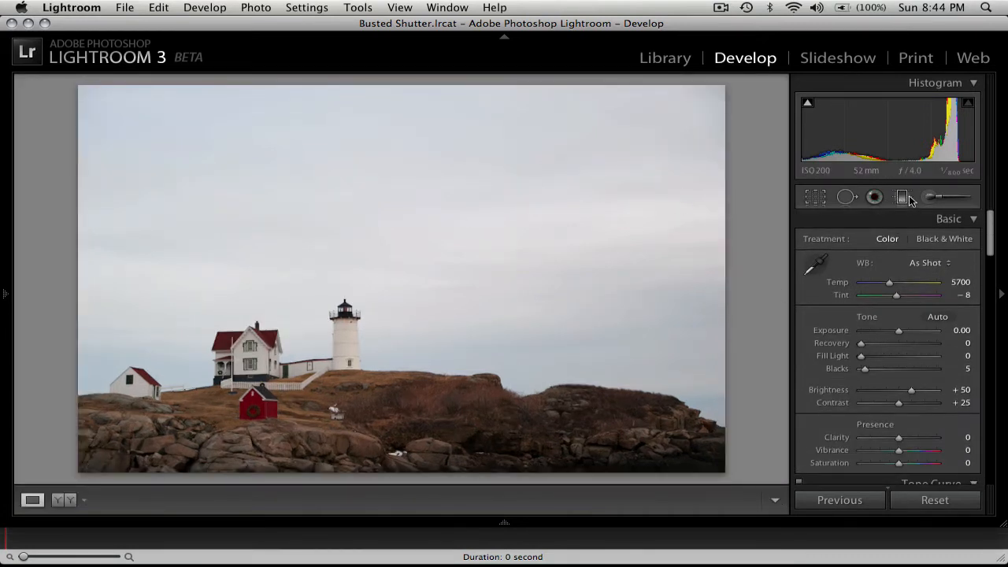
Step: Add a sky graduated filter: exposure −0.80, saturation 58, clarity 62, contrast 29
{"action": "left_click", "coordinate": [902, 197]}
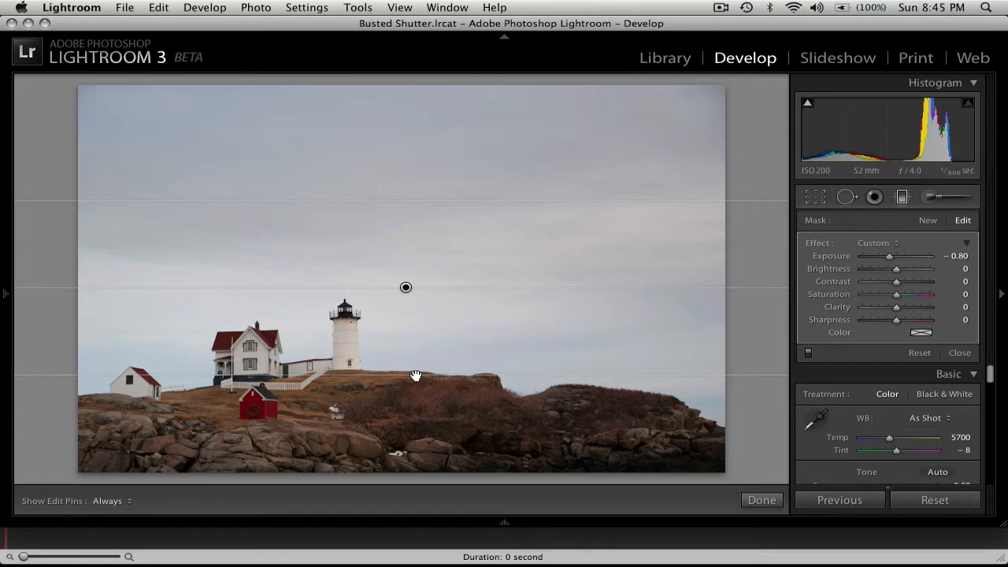
{"action": "mouse_move", "coordinate": [429, 326]}
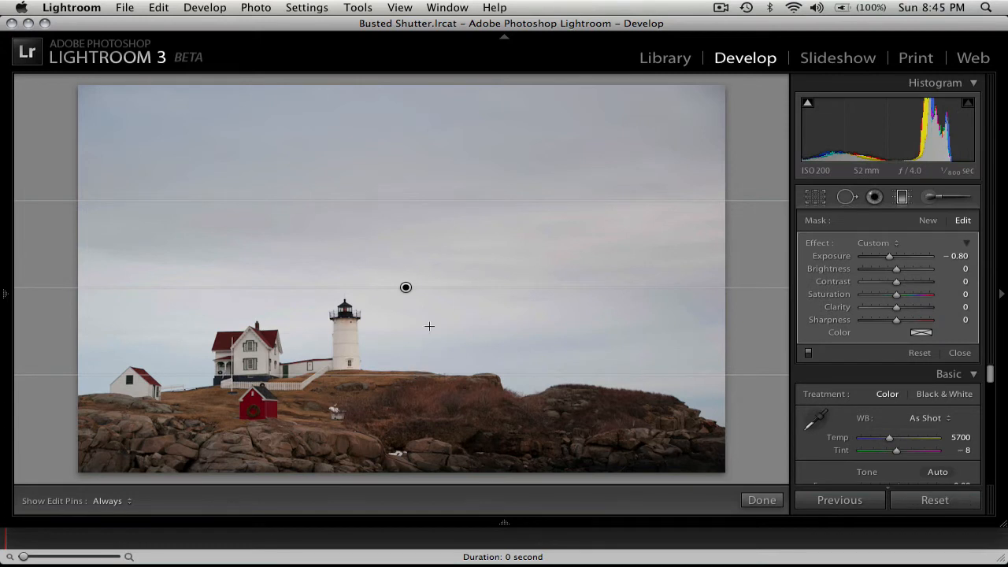
{"action": "mouse_move", "coordinate": [406, 288]}
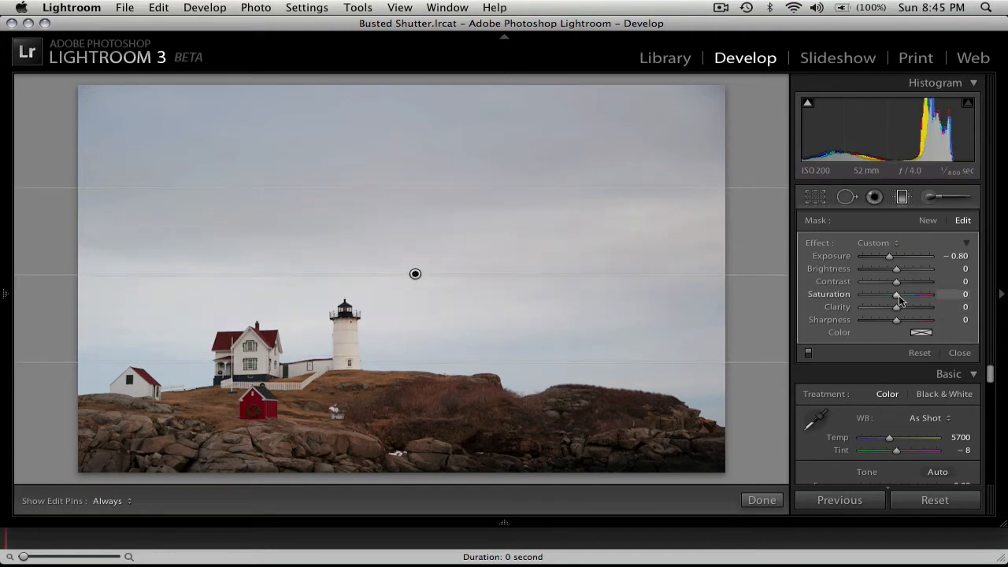
{"action": "left_click_drag", "start_coordinate": [896, 293], "coordinate": [910, 294]}
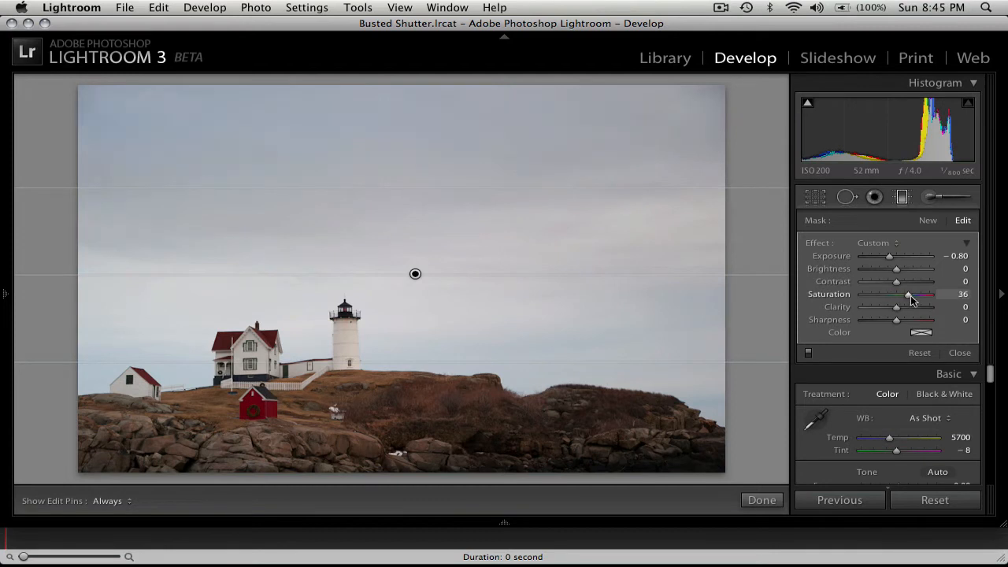
{"action": "left_click_drag", "start_coordinate": [908, 294], "coordinate": [914, 293]}
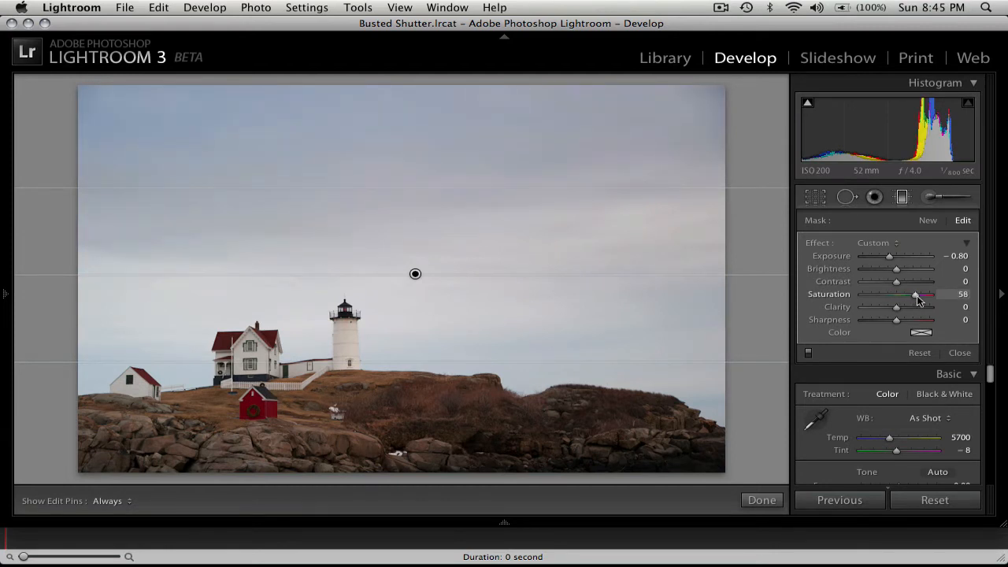
{"action": "left_click_drag", "start_coordinate": [895, 306], "coordinate": [907, 306]}
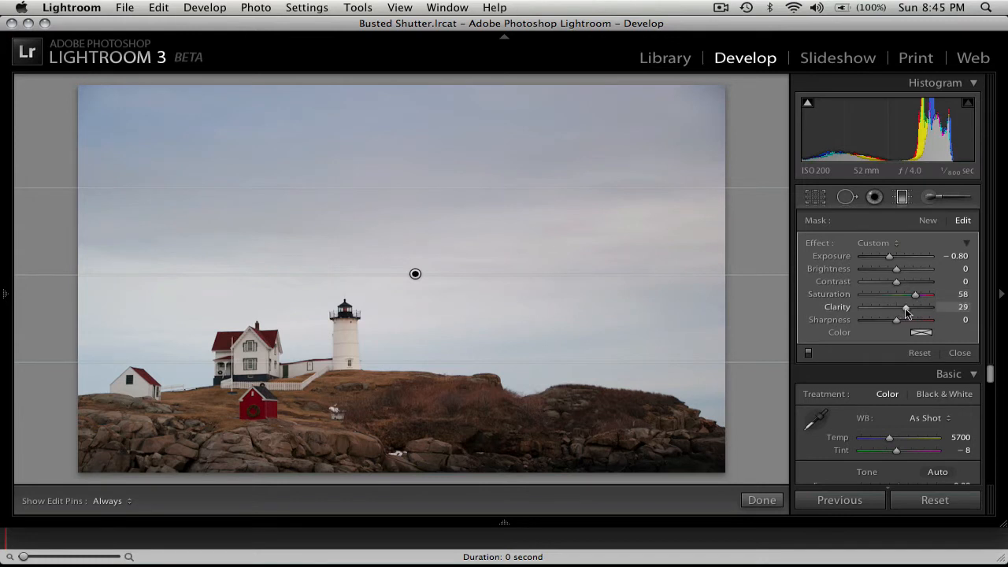
{"action": "left_click_drag", "start_coordinate": [907, 308], "coordinate": [920, 307]}
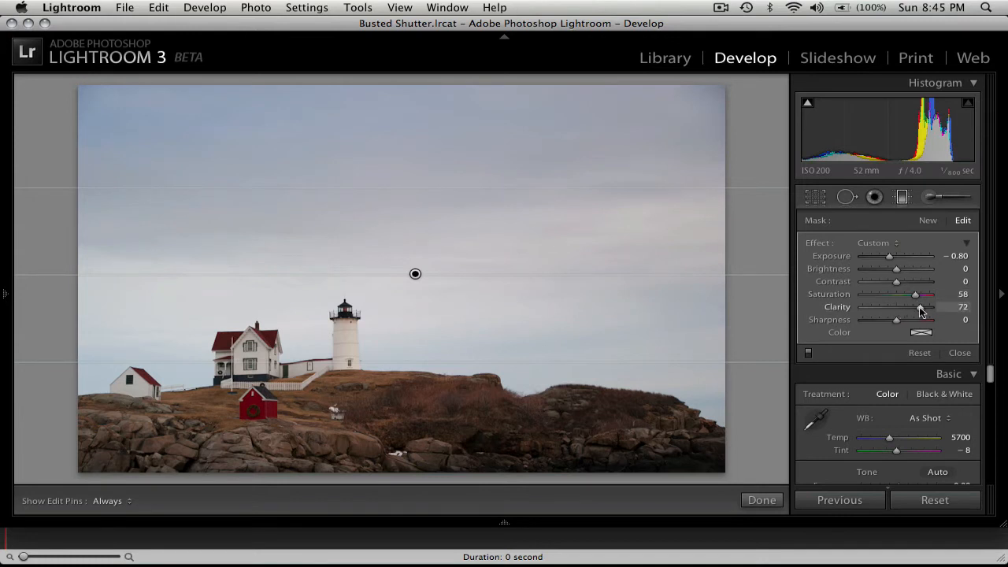
{"action": "left_click_drag", "start_coordinate": [921, 306], "coordinate": [913, 306]}
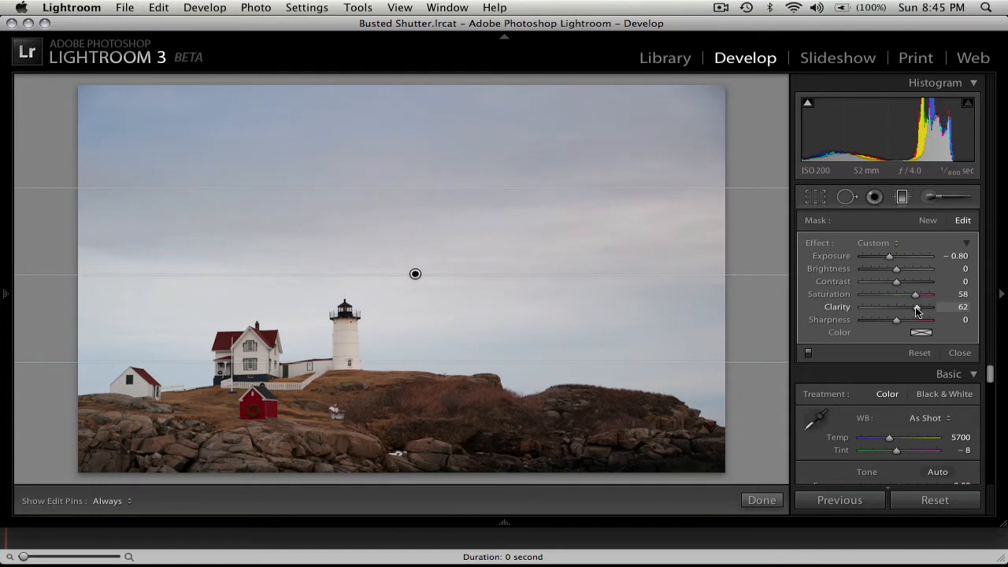
{"action": "left_click_drag", "start_coordinate": [897, 281], "coordinate": [906, 281]}
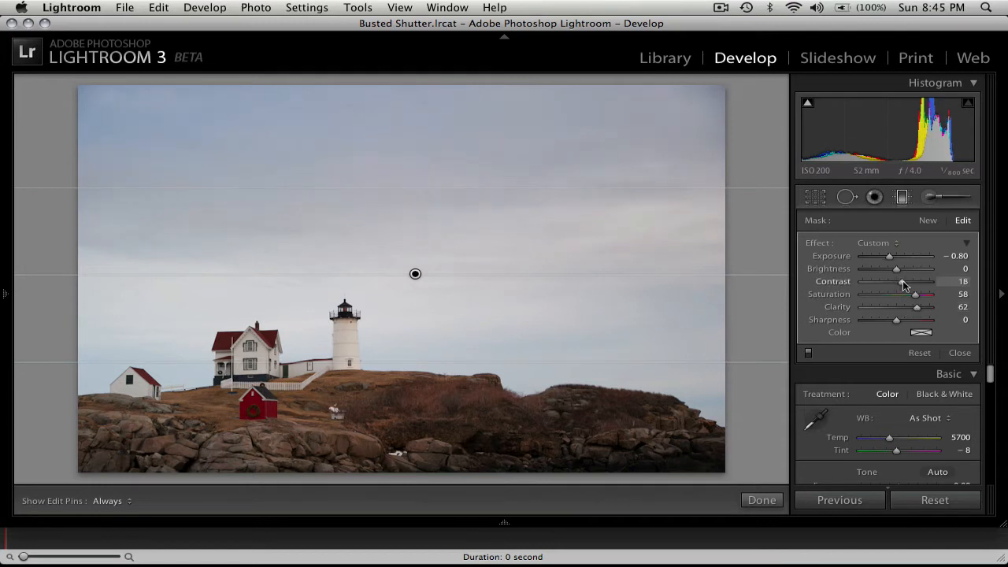
{"action": "left_click_drag", "start_coordinate": [898, 281], "coordinate": [907, 281]}
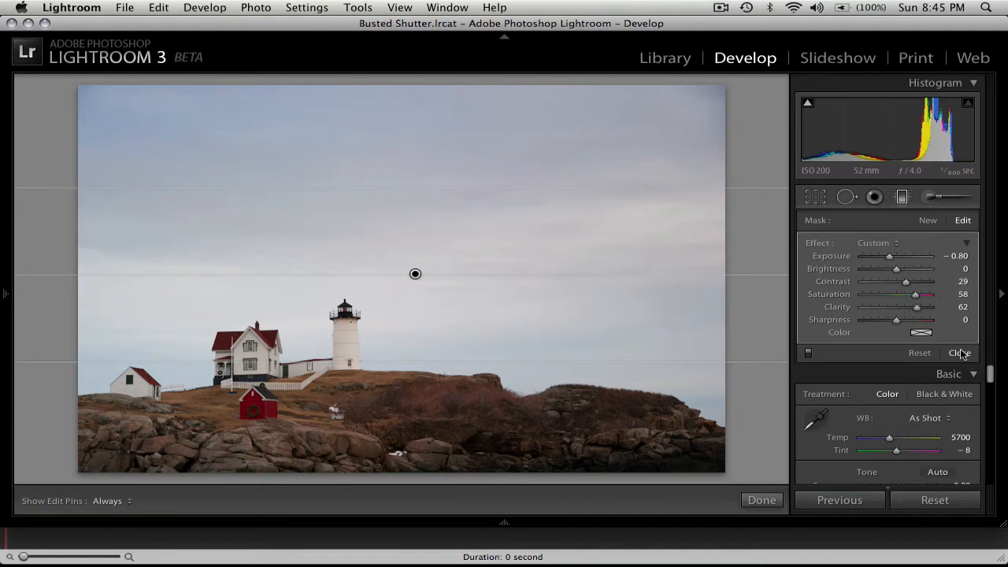
{"action": "left_click", "coordinate": [960, 352]}
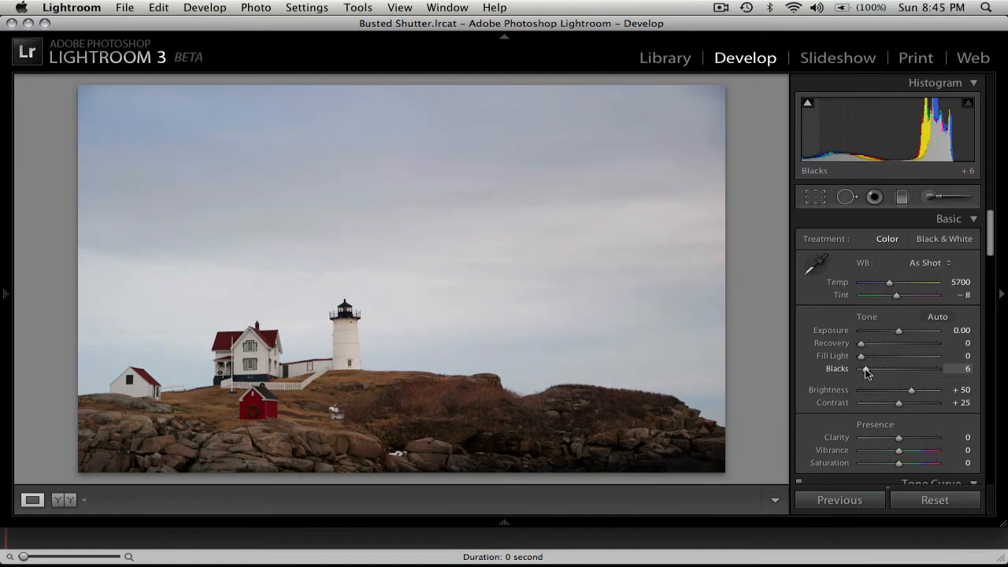
Step: Drag the Basic panel's Blacks slider from 5 to 9
{"action": "left_click_drag", "start_coordinate": [897, 369], "coordinate": [898, 369]}
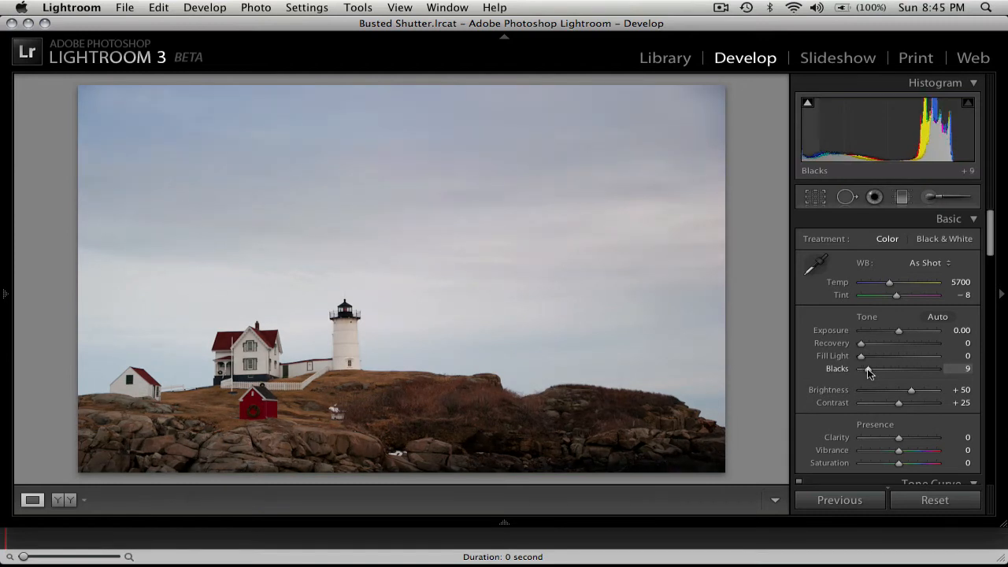
{"action": "mouse_move", "coordinate": [585, 417]}
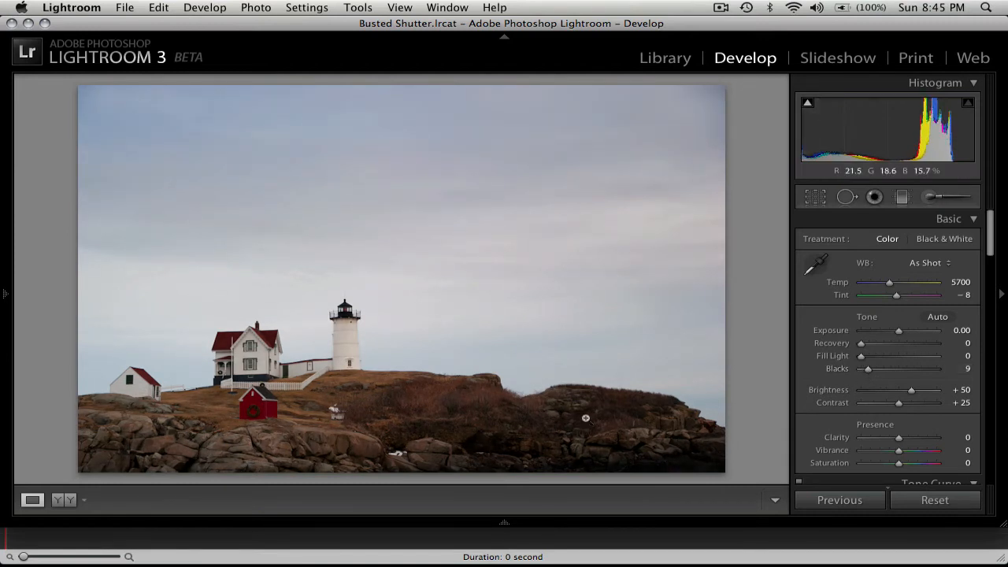
{"action": "mouse_move", "coordinate": [788, 377]}
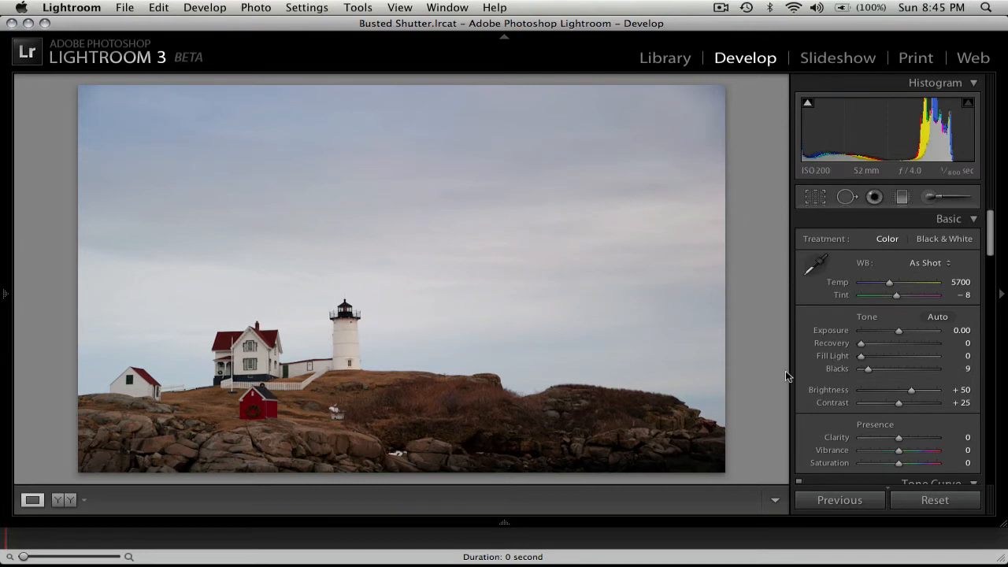
{"action": "mouse_move", "coordinate": [846, 394]}
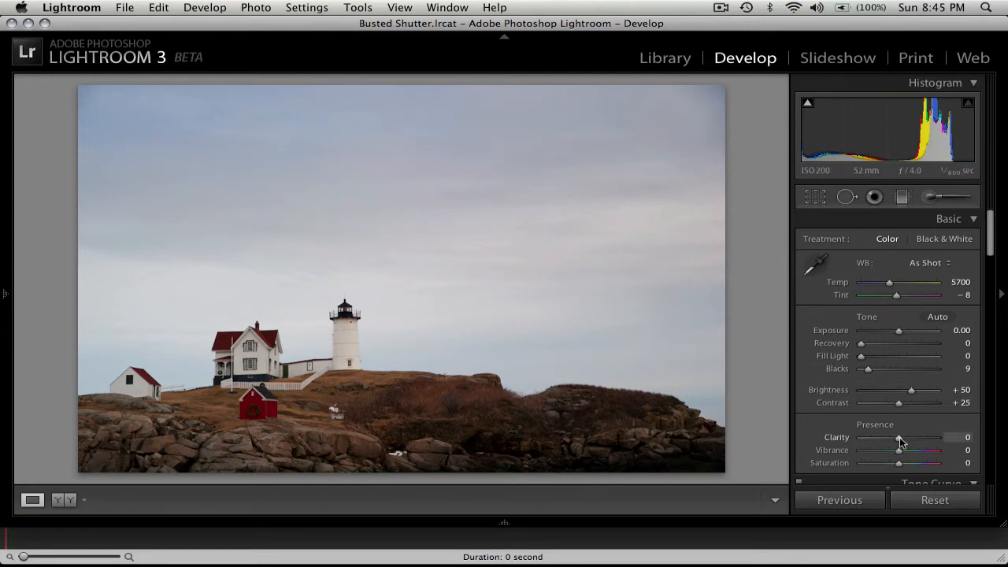
Step: Try Clarity values between 0 and +65, settling on +48
{"action": "left_click_drag", "start_coordinate": [899, 437], "coordinate": [904, 437]}
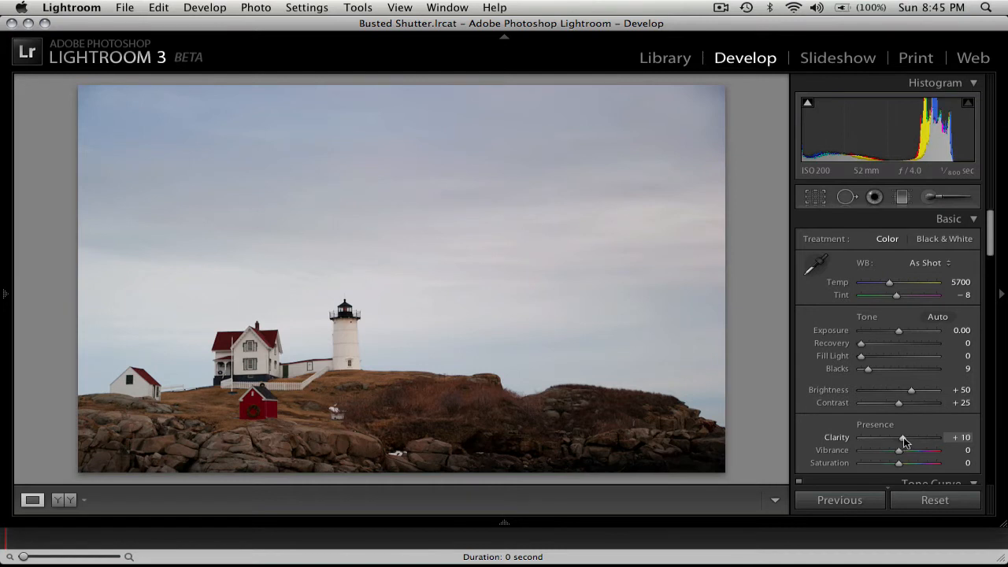
{"action": "left_click_drag", "start_coordinate": [903, 437], "coordinate": [899, 438]}
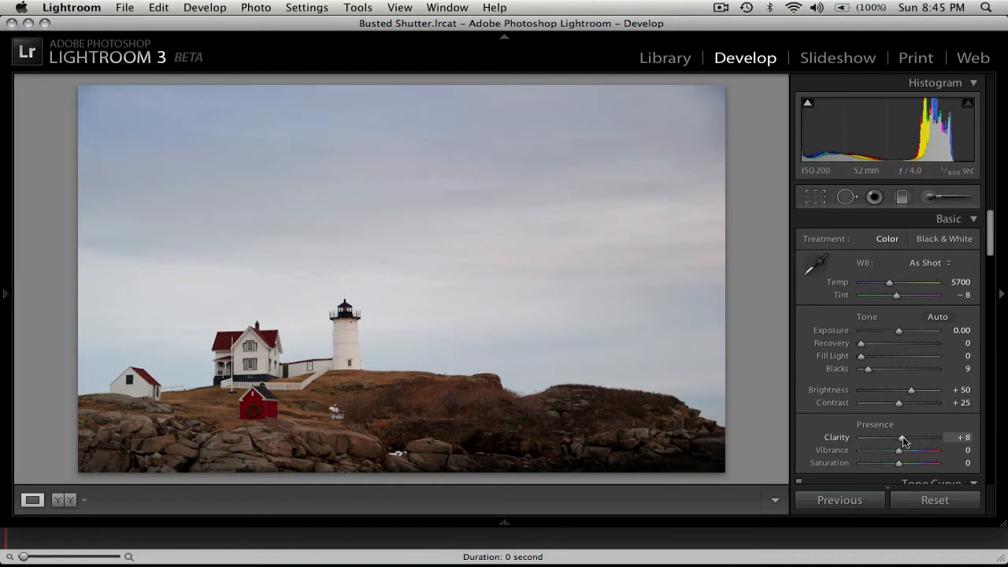
{"action": "left_click_drag", "start_coordinate": [902, 438], "coordinate": [910, 438]}
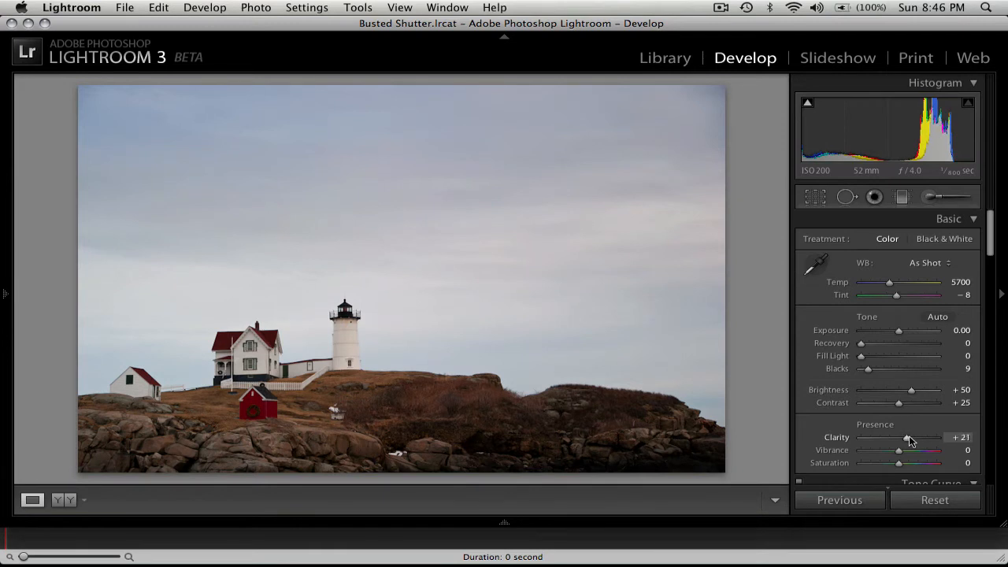
{"action": "left_click_drag", "start_coordinate": [906, 437], "coordinate": [918, 438]}
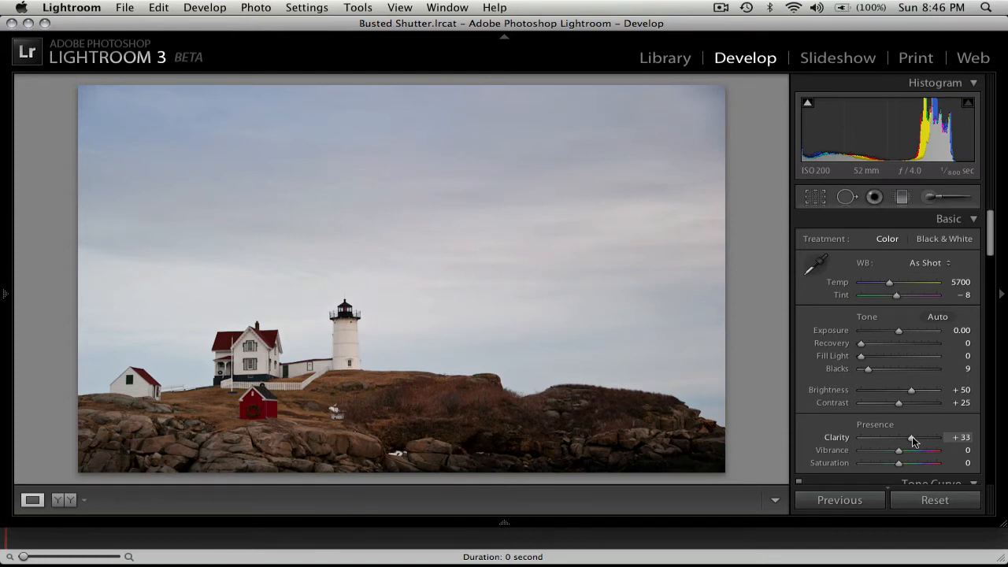
{"action": "left_click_drag", "start_coordinate": [910, 437], "coordinate": [917, 437]}
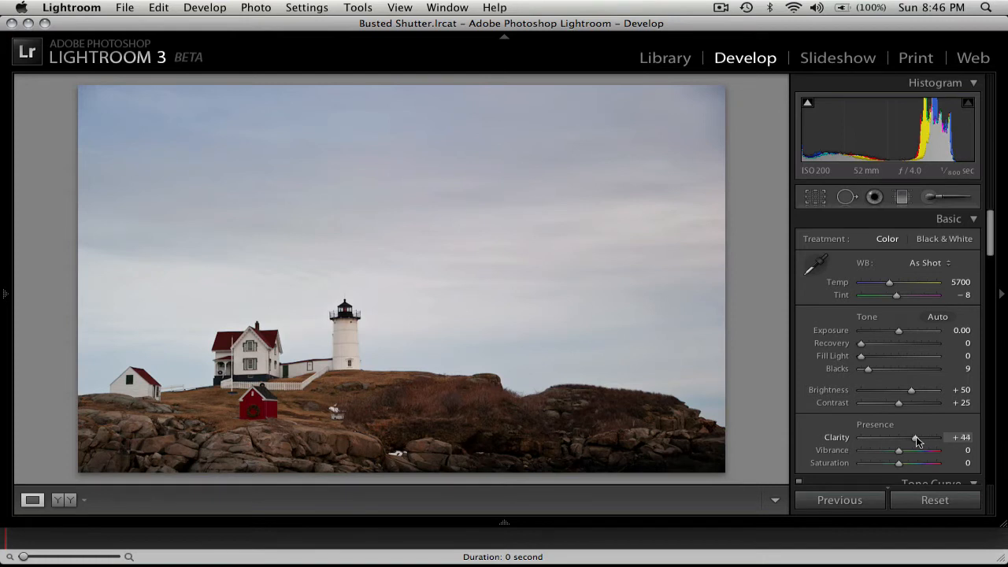
{"action": "left_click_drag", "start_coordinate": [914, 438], "coordinate": [926, 438]}
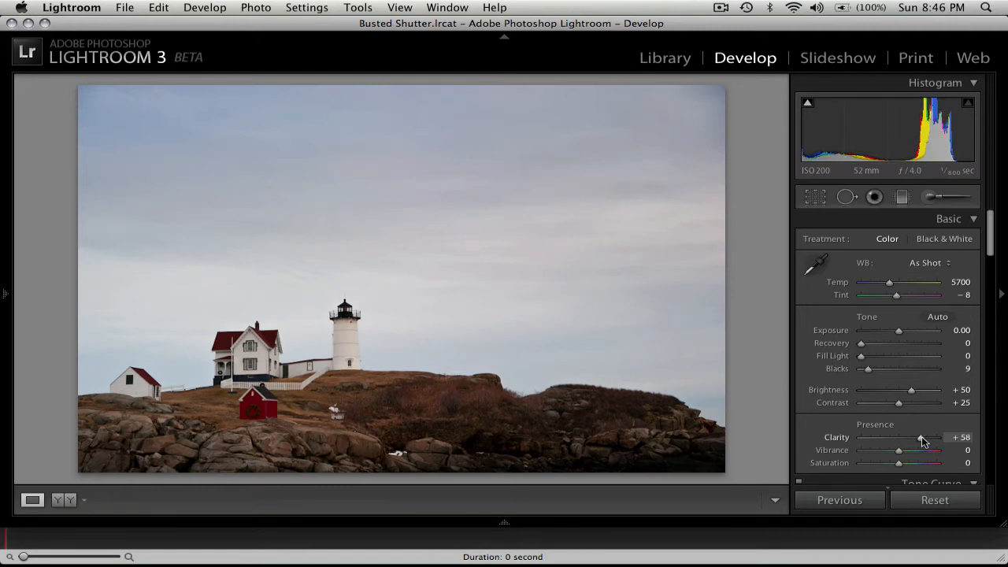
{"action": "left_click_drag", "start_coordinate": [923, 439], "coordinate": [920, 439]}
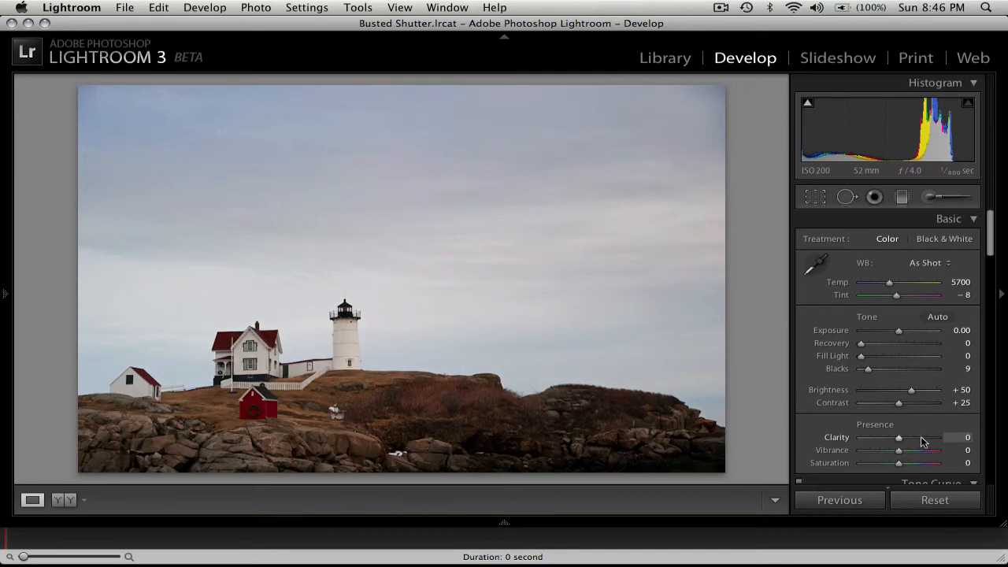
{"action": "left_click_drag", "start_coordinate": [898, 437], "coordinate": [922, 437]}
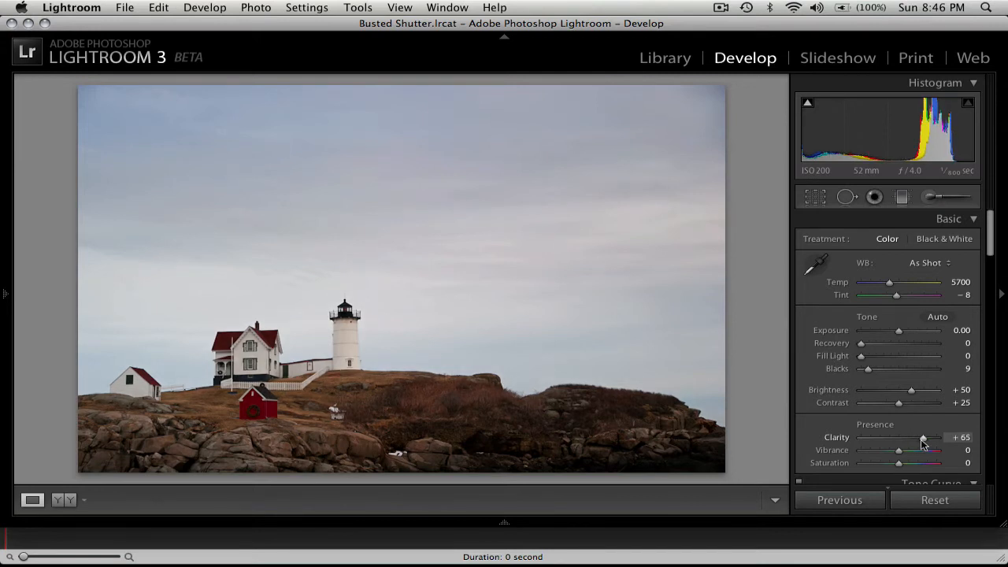
{"action": "left_click_drag", "start_coordinate": [925, 438], "coordinate": [902, 438]}
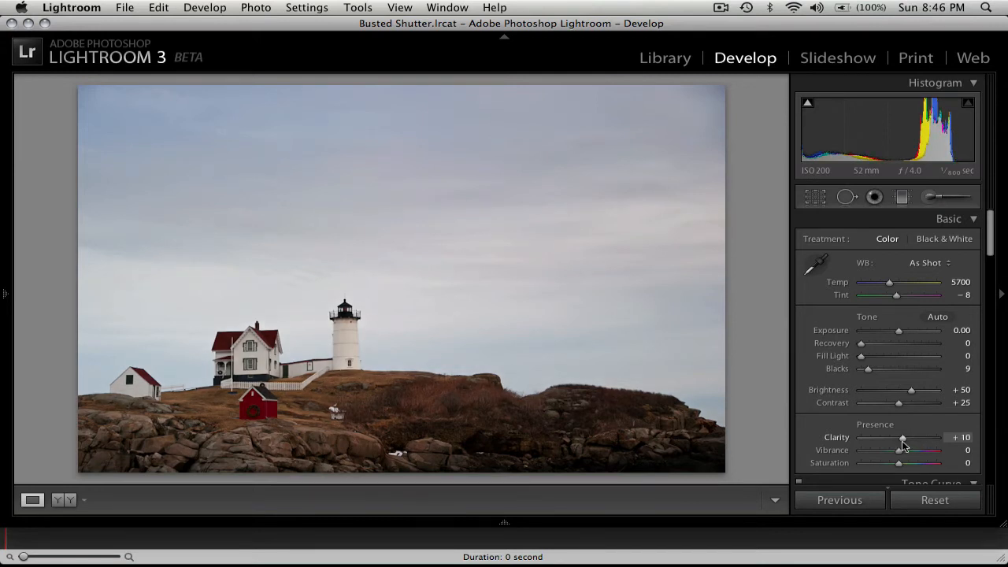
{"action": "left_click_drag", "start_coordinate": [903, 438], "coordinate": [914, 438]}
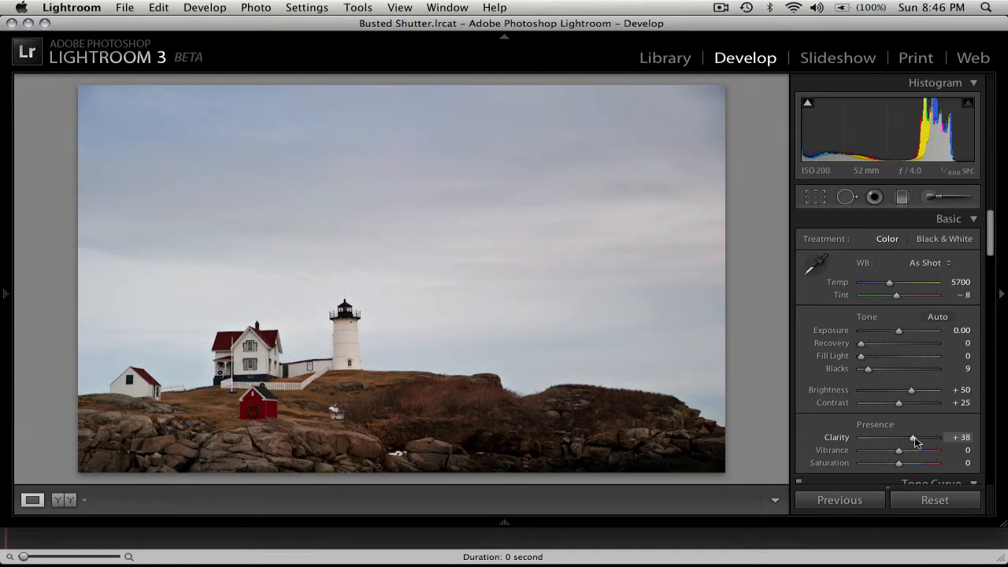
{"action": "left_click_drag", "start_coordinate": [913, 437], "coordinate": [926, 437]}
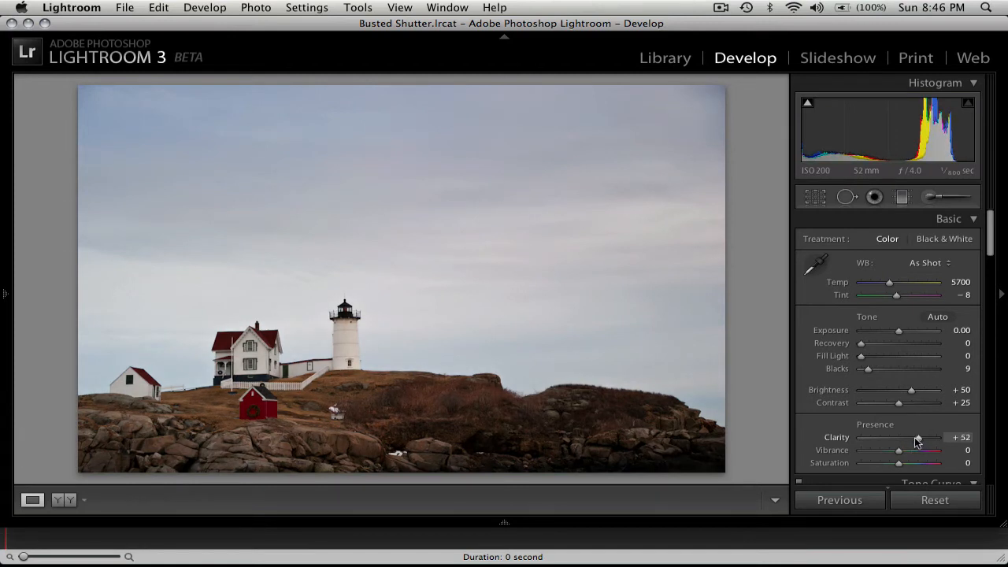
{"action": "left_click_drag", "start_coordinate": [920, 437], "coordinate": [914, 437]}
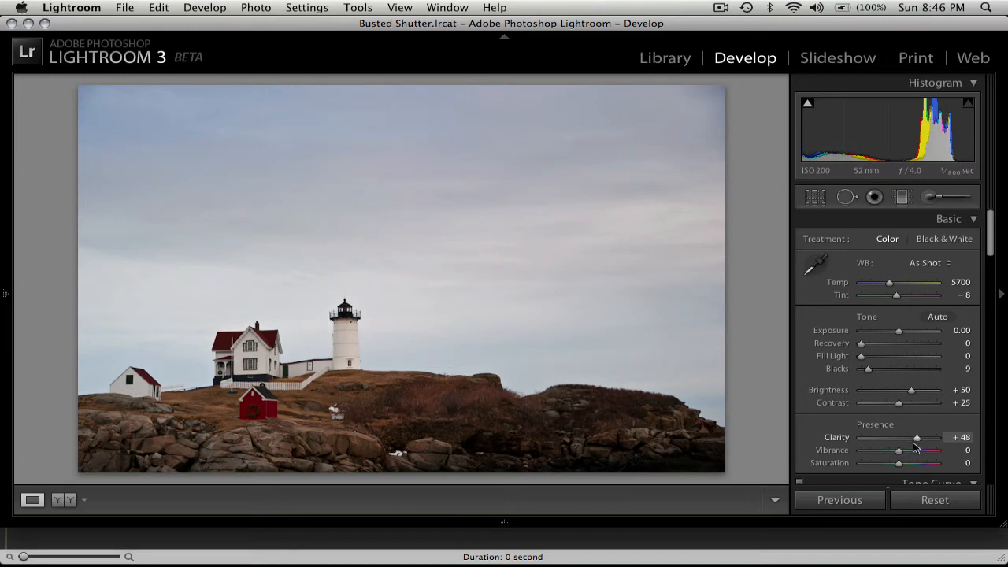
Step: Compare Vibrance from zero to near maximum, leaving it high at about +85
{"action": "left_click_drag", "start_coordinate": [916, 450], "coordinate": [900, 449]}
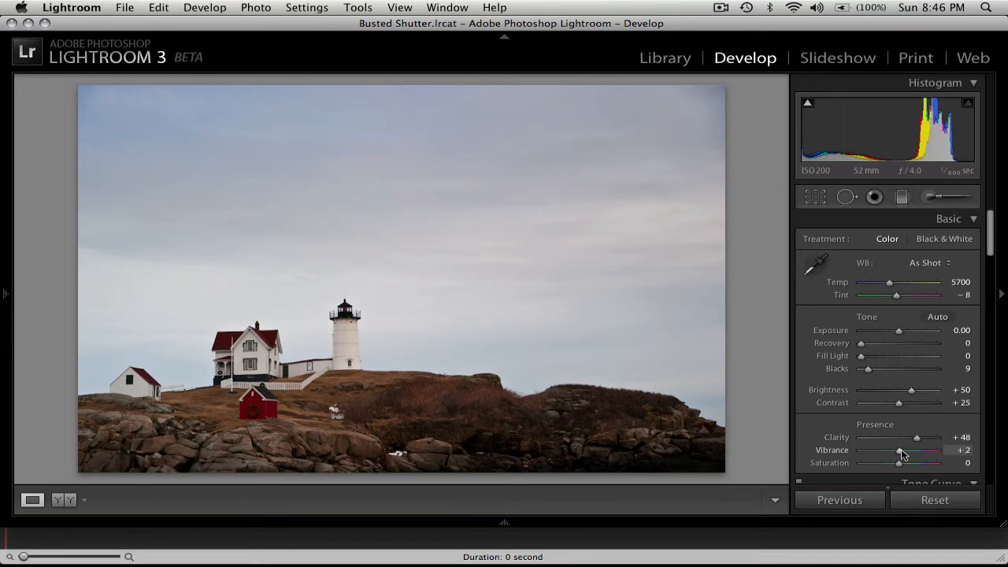
{"action": "left_click_drag", "start_coordinate": [900, 450], "coordinate": [930, 450]}
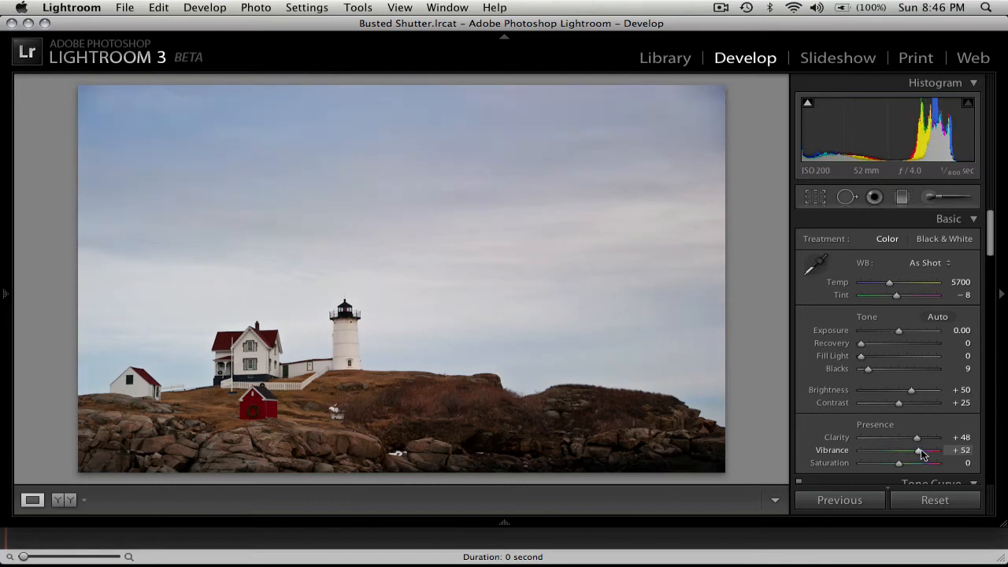
{"action": "left_click_drag", "start_coordinate": [931, 450], "coordinate": [937, 450]}
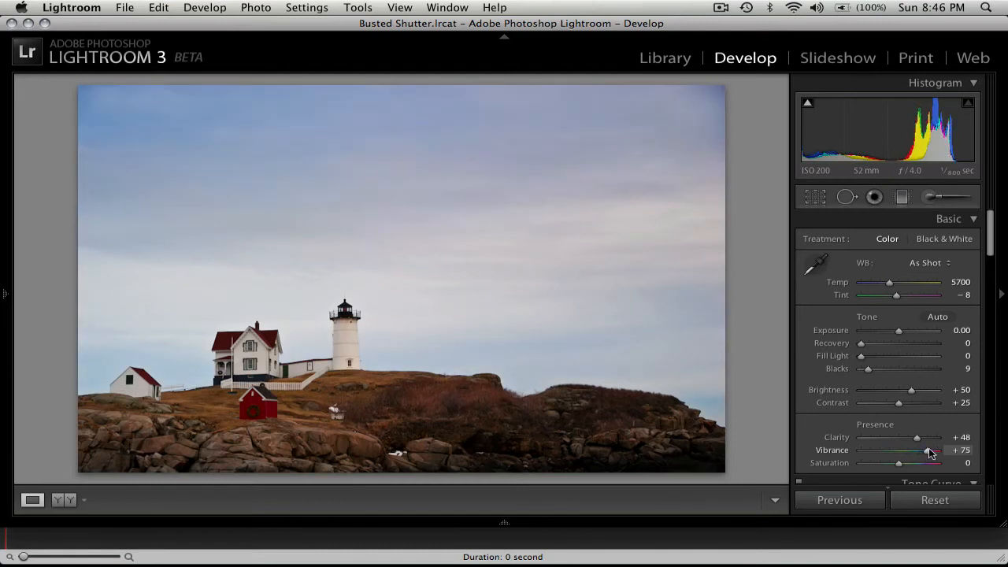
{"action": "left_click_drag", "start_coordinate": [934, 449], "coordinate": [937, 449]}
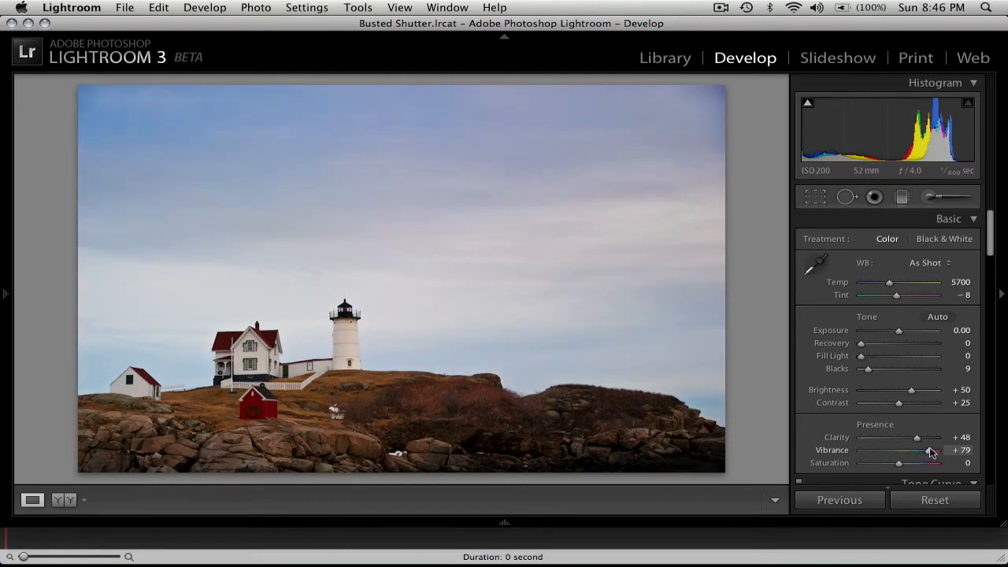
{"action": "left_click_drag", "start_coordinate": [930, 450], "coordinate": [936, 450]}
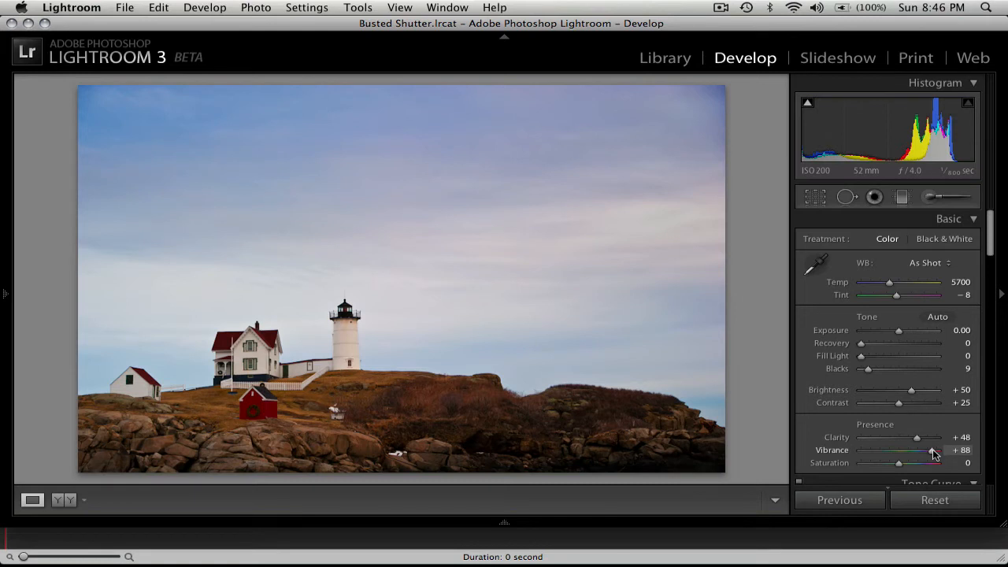
{"action": "left_click_drag", "start_coordinate": [942, 450], "coordinate": [929, 450]}
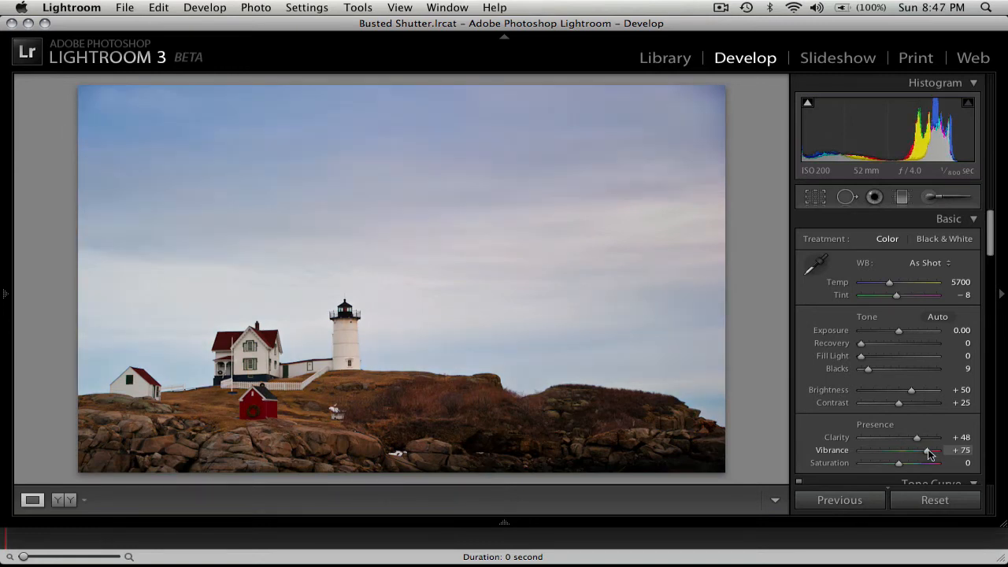
{"action": "left_click_drag", "start_coordinate": [938, 450], "coordinate": [914, 450]}
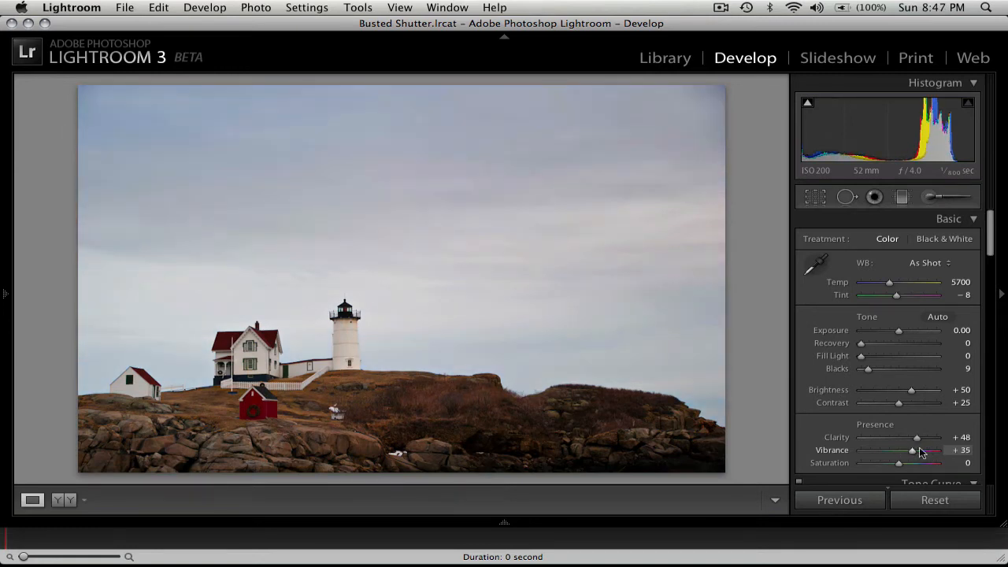
{"action": "left_click_drag", "start_coordinate": [912, 449], "coordinate": [901, 450]}
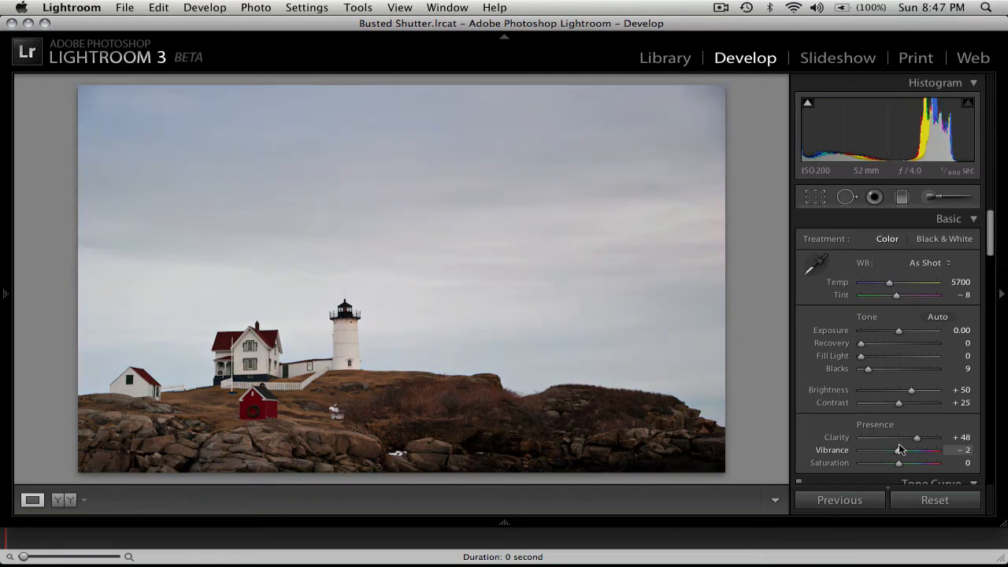
{"action": "left_click_drag", "start_coordinate": [898, 450], "coordinate": [929, 450]}
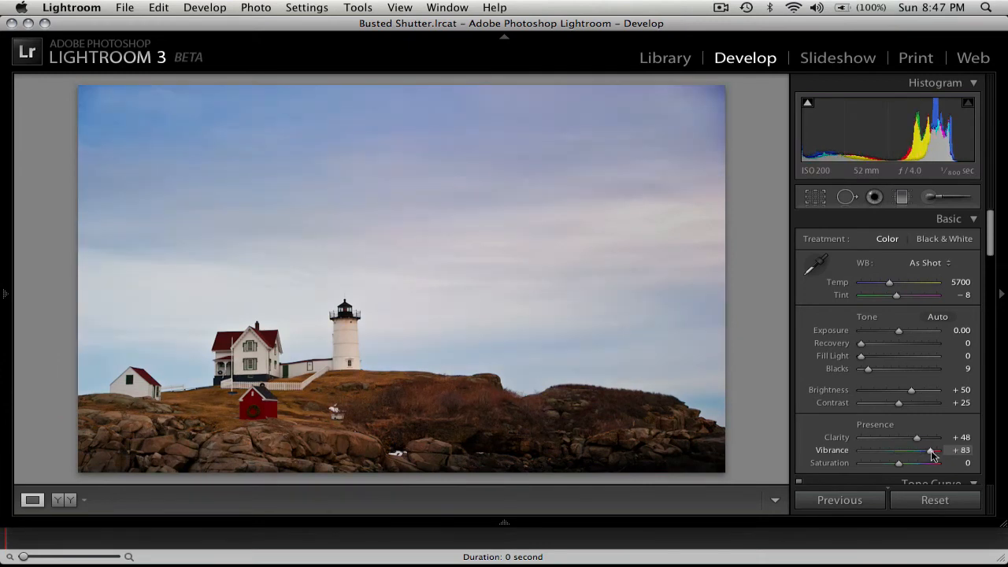
{"action": "left_click_drag", "start_coordinate": [930, 450], "coordinate": [933, 449]}
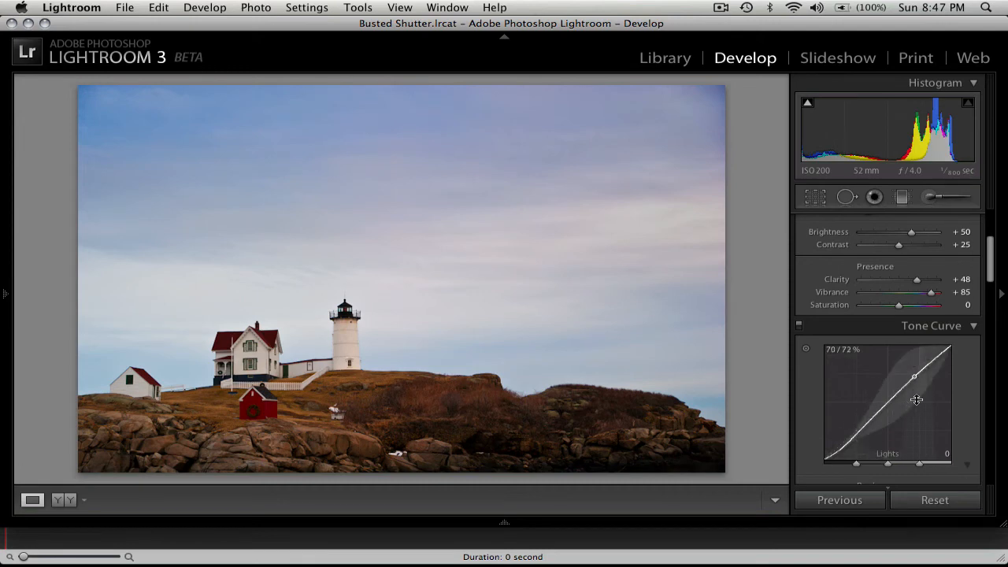
Step: Shape the tone curve with Lights +10 and Darks −10
{"action": "left_click_drag", "start_coordinate": [914, 377], "coordinate": [920, 371]}
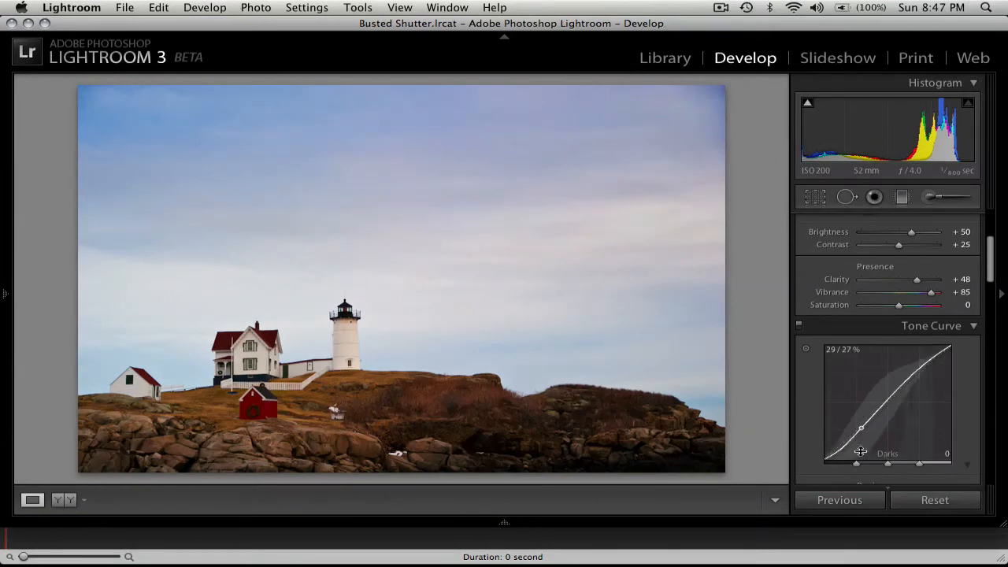
{"action": "left_click_drag", "start_coordinate": [861, 428], "coordinate": [860, 433]}
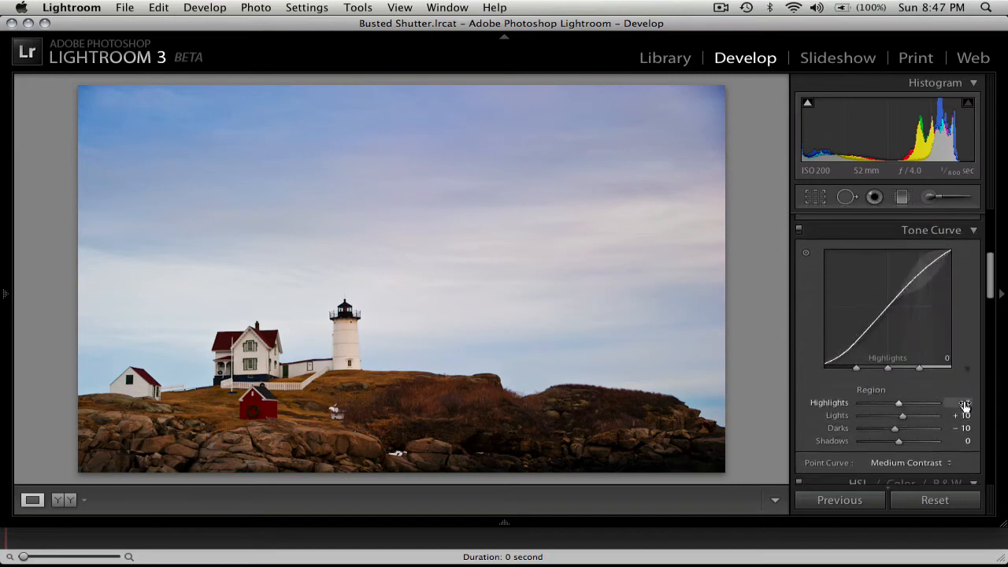
{"action": "scroll", "scroll_direction": "down", "scroll_amount": 3}
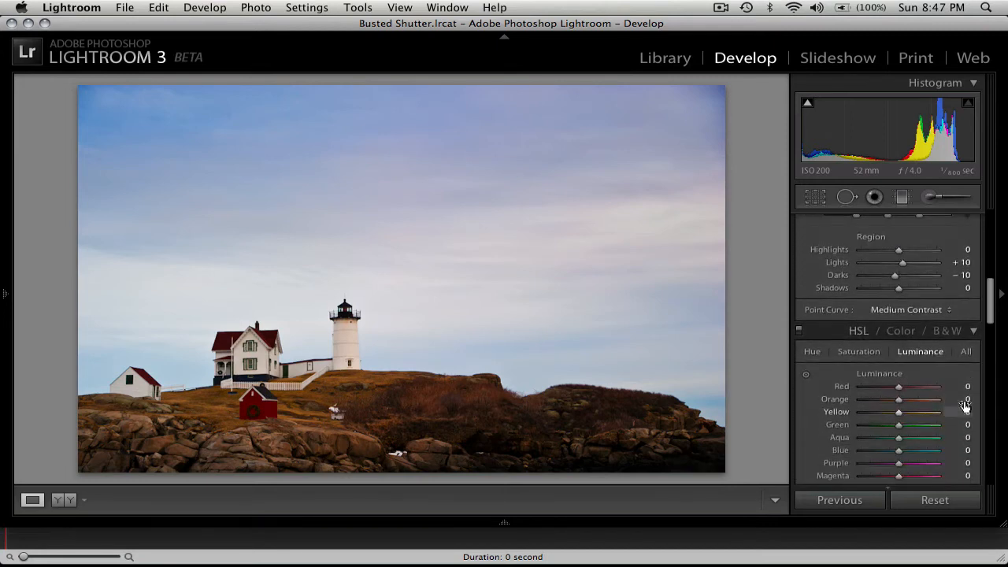
{"action": "scroll", "scroll_direction": "down", "scroll_amount": 3}
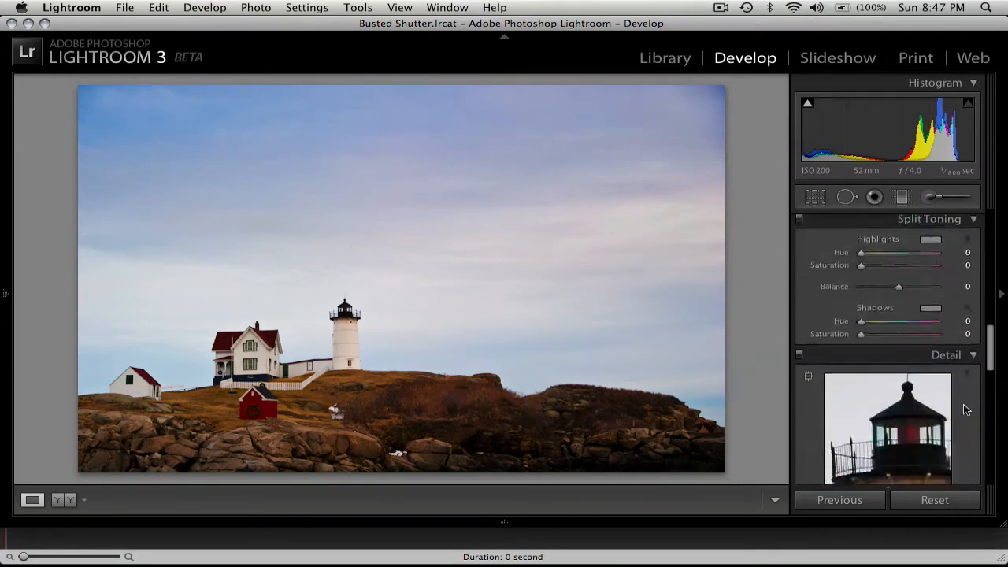
Step: Test Sharpening Amount values, settling around 75
{"action": "scroll", "scroll_direction": "down", "scroll_amount": 3}
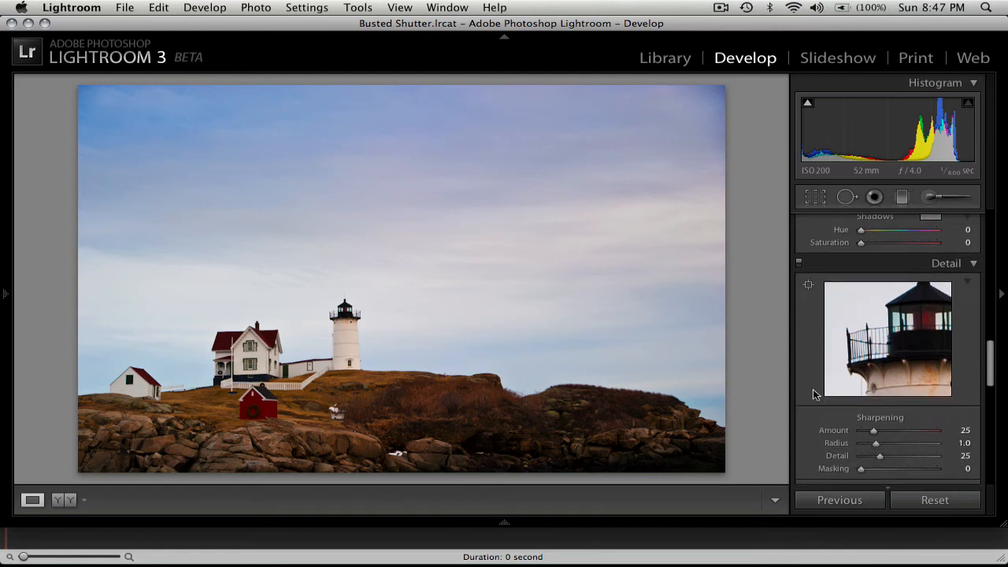
{"action": "mouse_move", "coordinate": [874, 430]}
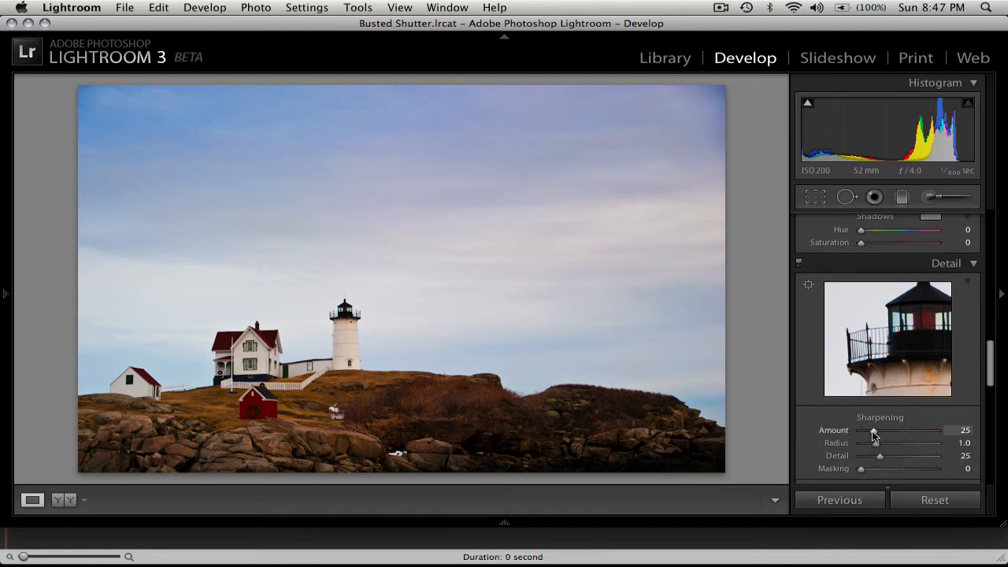
{"action": "left_click_drag", "start_coordinate": [873, 431], "coordinate": [886, 431]}
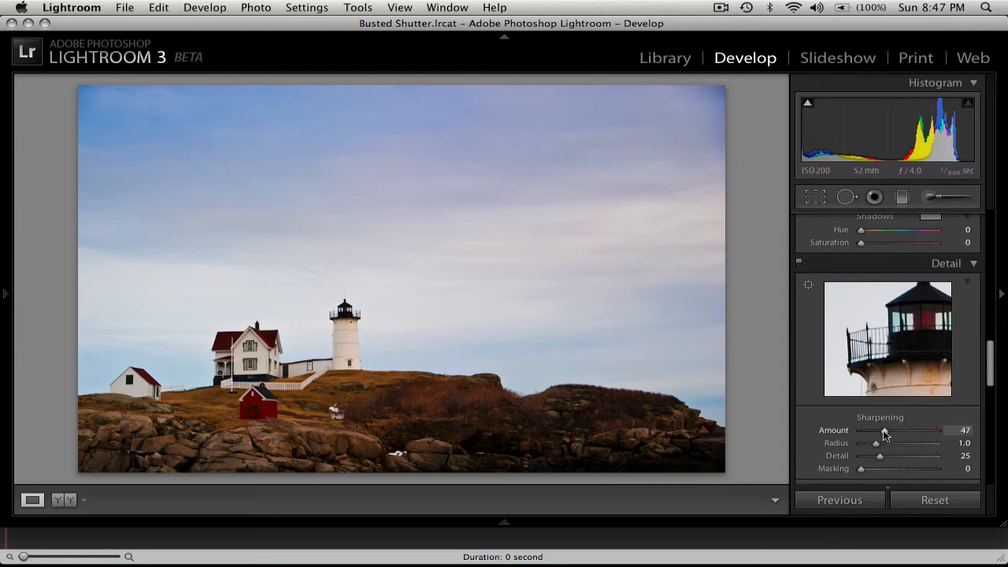
{"action": "left_click_drag", "start_coordinate": [884, 431], "coordinate": [892, 431]}
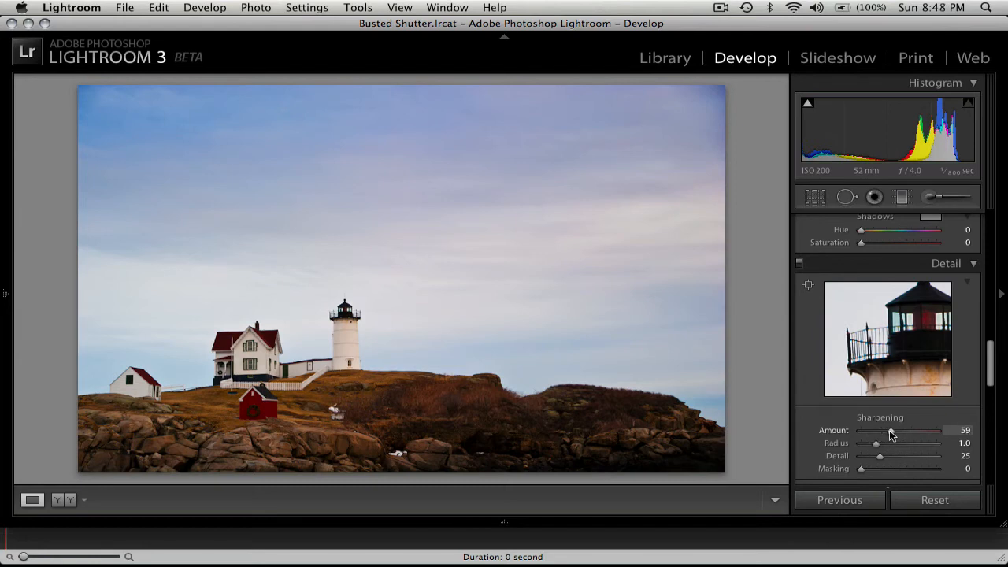
{"action": "left_click_drag", "start_coordinate": [890, 431], "coordinate": [902, 431]}
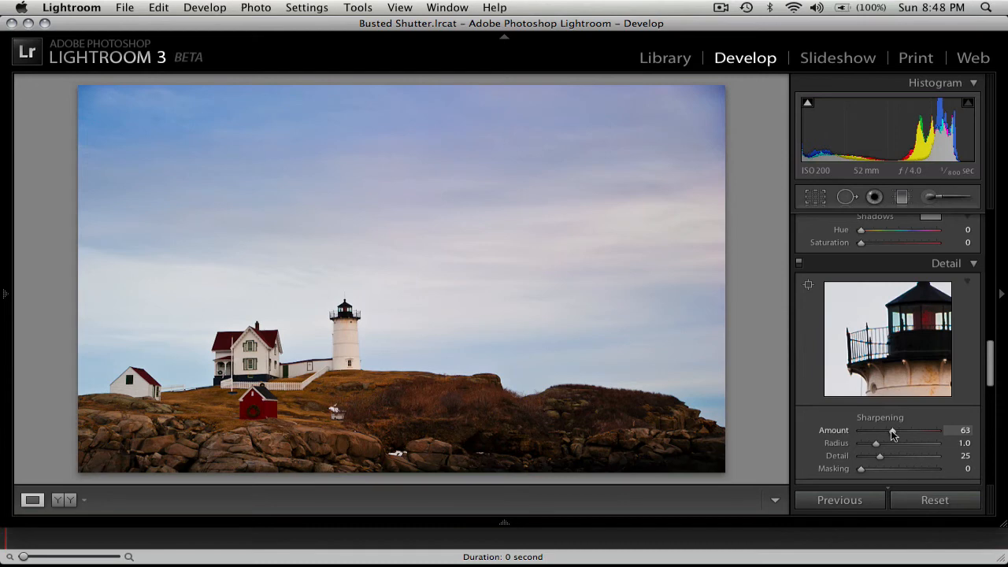
{"action": "left_click_drag", "start_coordinate": [893, 430], "coordinate": [904, 430]}
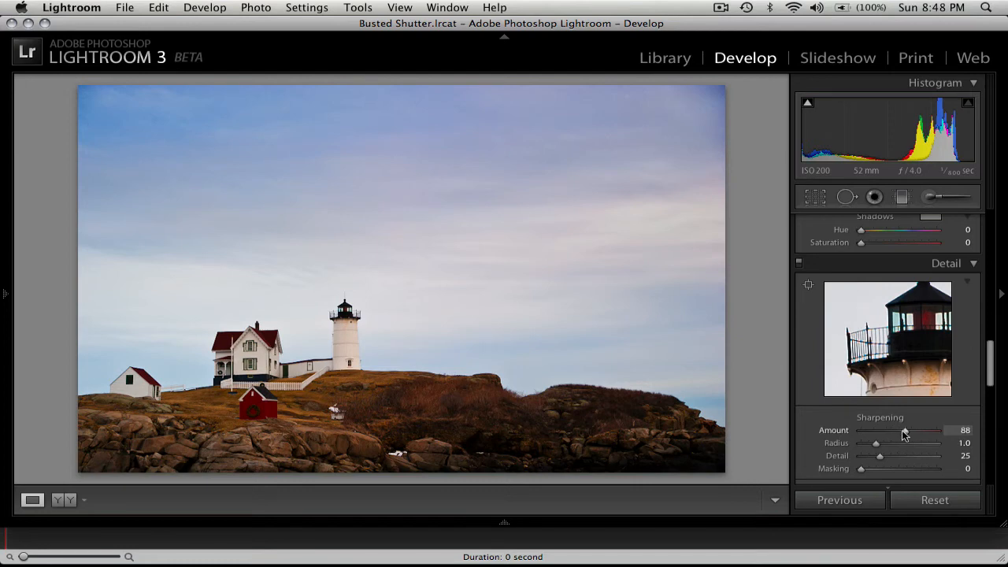
{"action": "left_click_drag", "start_coordinate": [904, 431], "coordinate": [877, 431]}
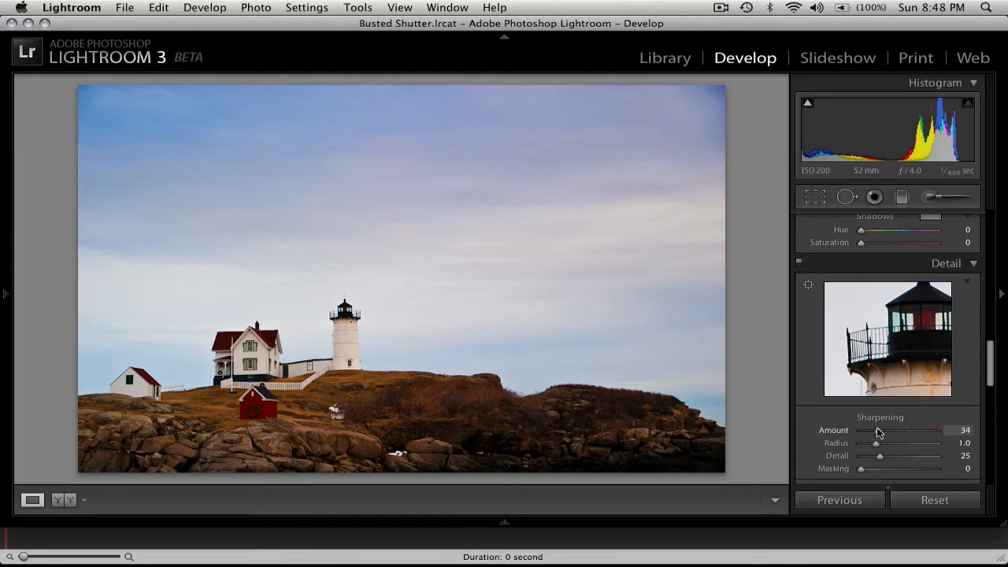
{"action": "left_click_drag", "start_coordinate": [879, 430], "coordinate": [894, 431]}
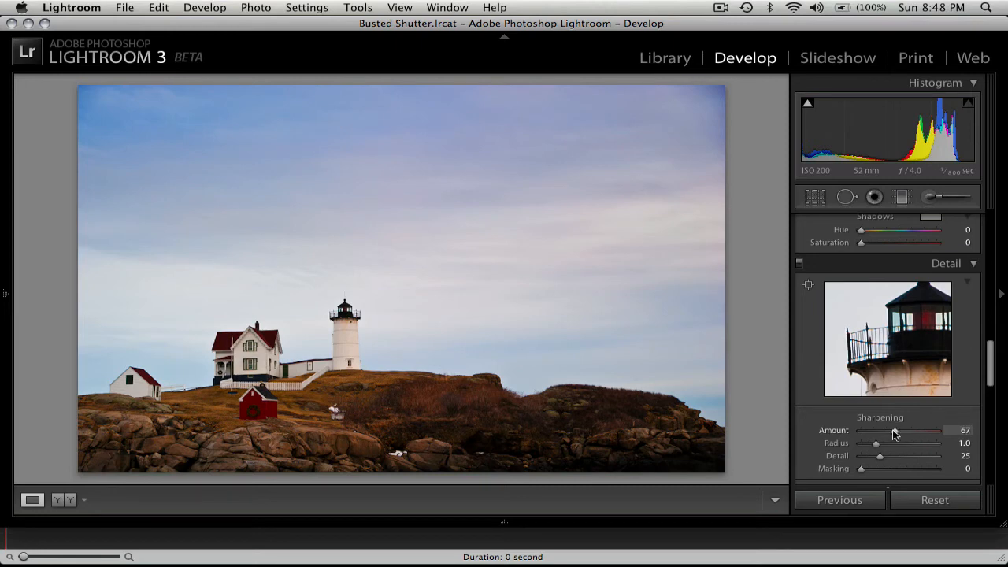
{"action": "left_click_drag", "start_coordinate": [892, 431], "coordinate": [902, 431]}
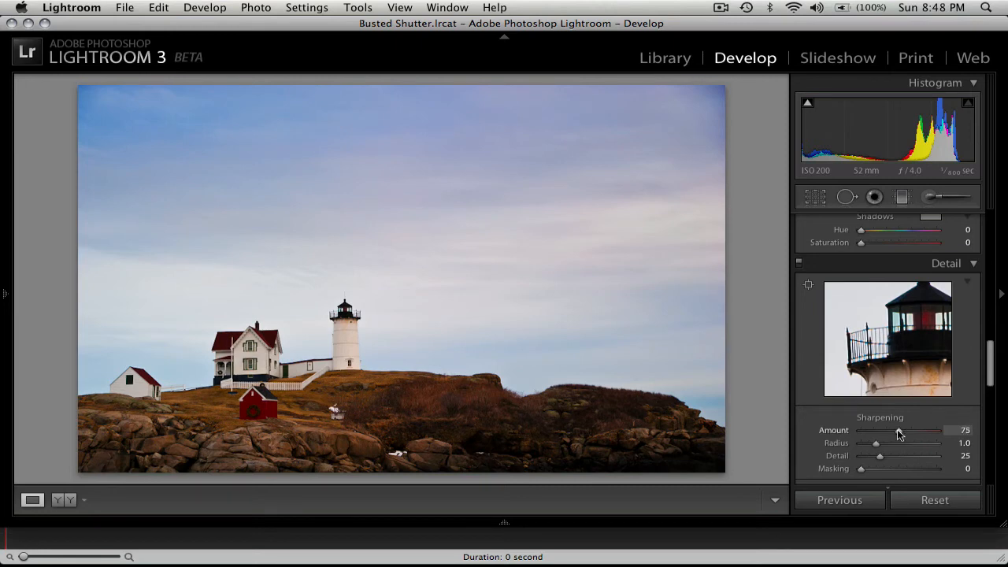
{"action": "left_click_drag", "start_coordinate": [902, 431], "coordinate": [894, 431]}
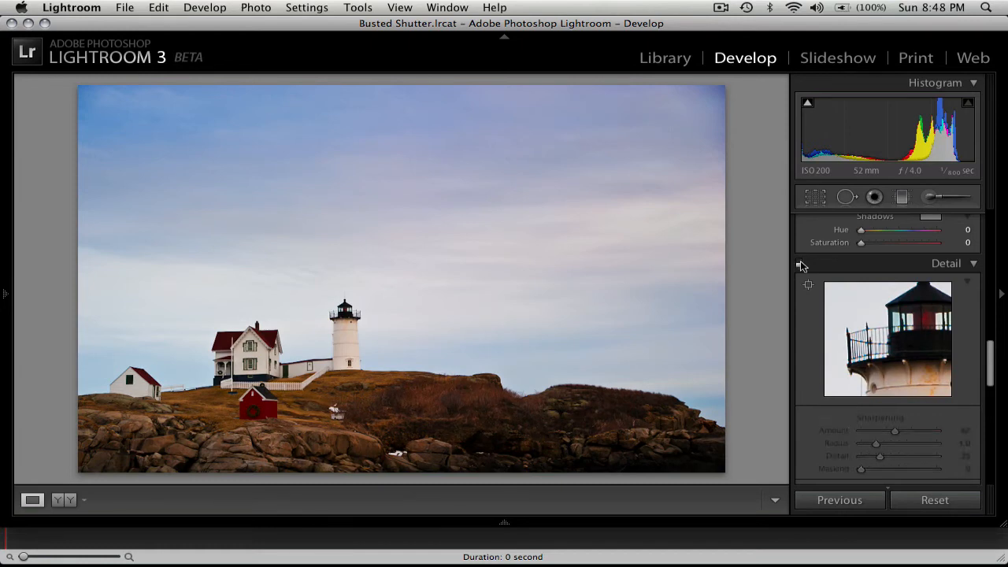
{"action": "mouse_move", "coordinate": [330, 315]}
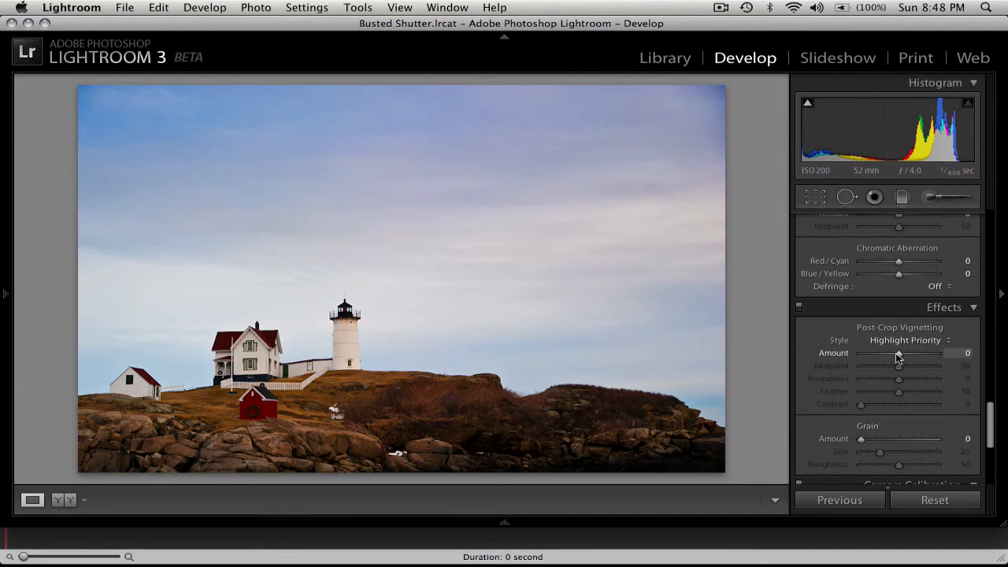
Step: Set the post-crop vignette Amount to −10 and Midpoint to 40
{"action": "left_click_drag", "start_coordinate": [898, 353], "coordinate": [890, 353]}
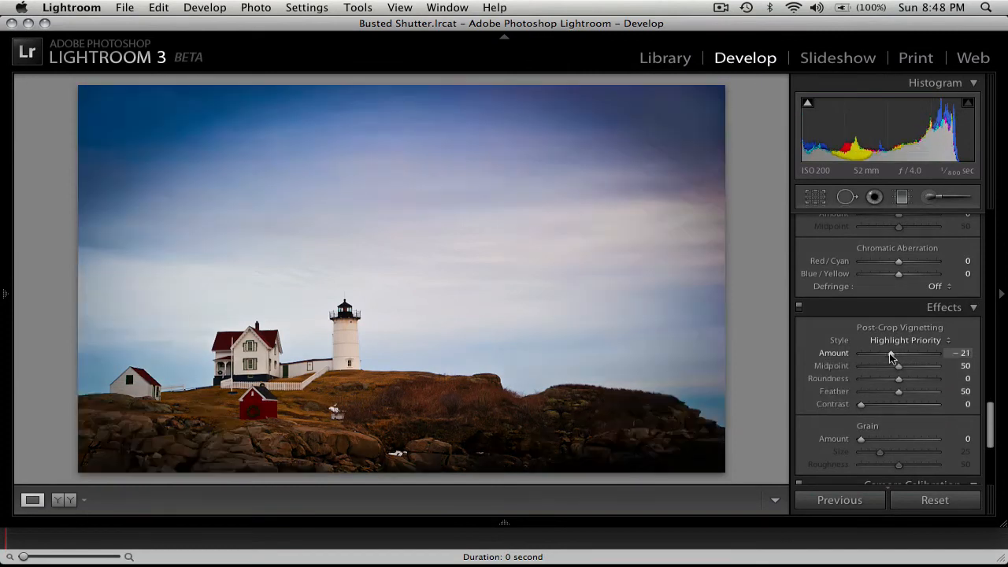
{"action": "left_click_drag", "start_coordinate": [891, 352], "coordinate": [897, 353]}
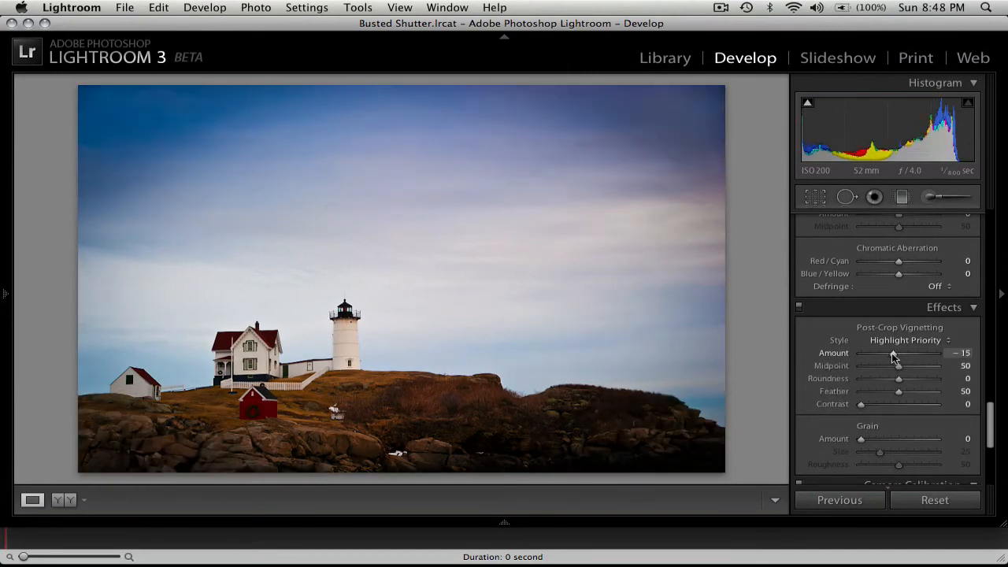
{"action": "left_click_drag", "start_coordinate": [894, 353], "coordinate": [898, 353]}
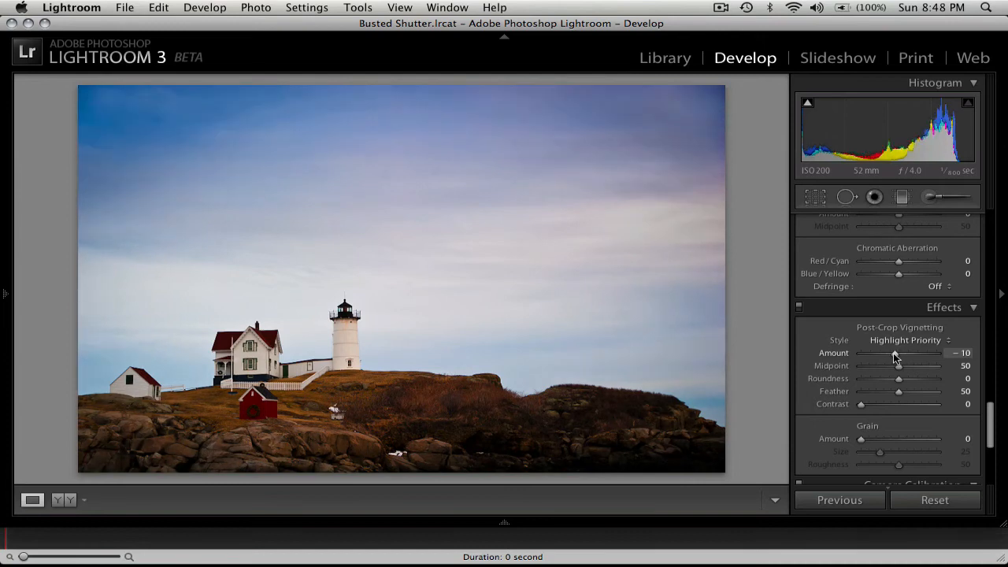
{"action": "mouse_move", "coordinate": [900, 361]}
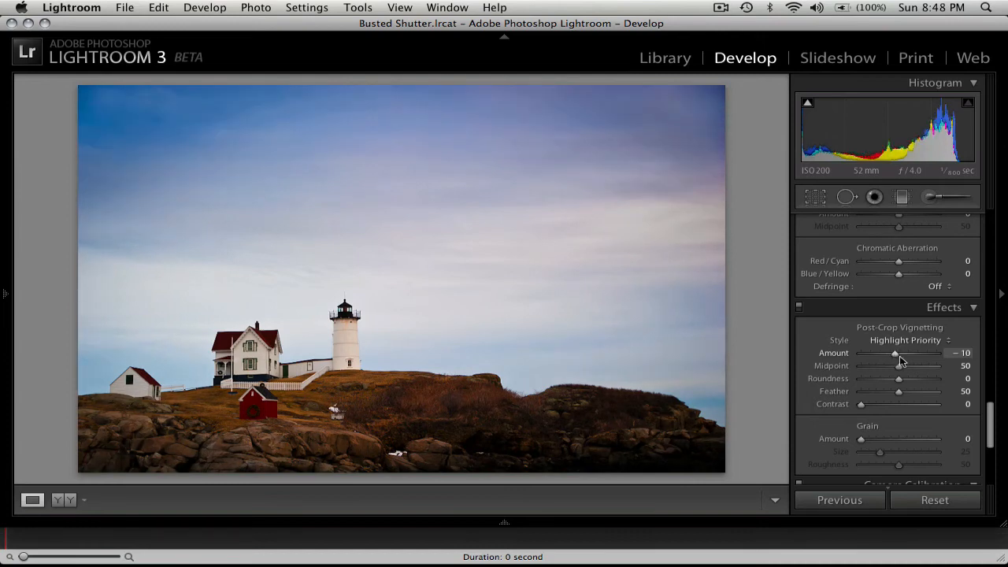
{"action": "left_click_drag", "start_coordinate": [899, 365], "coordinate": [894, 366]}
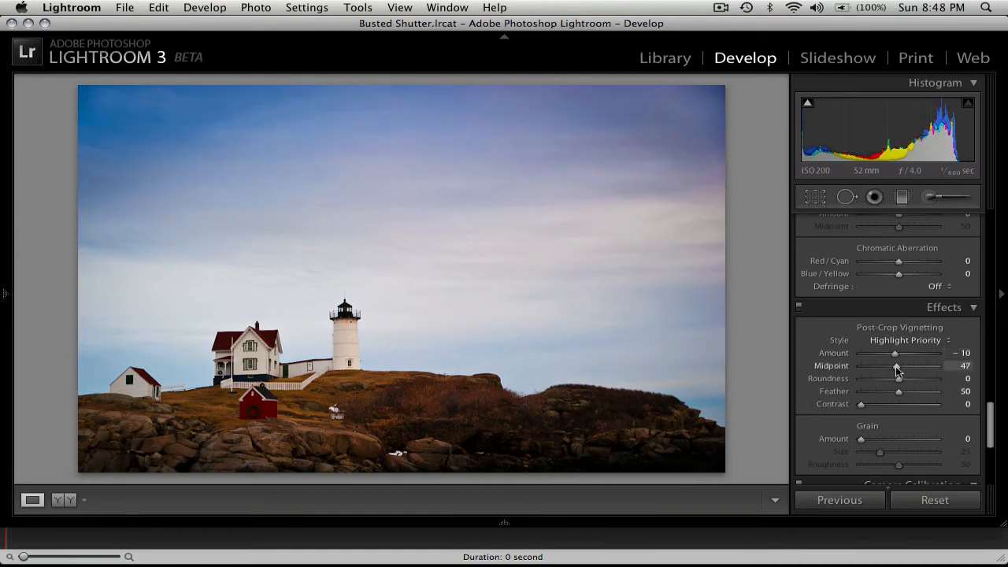
{"action": "left_click_drag", "start_coordinate": [898, 365], "coordinate": [890, 365]}
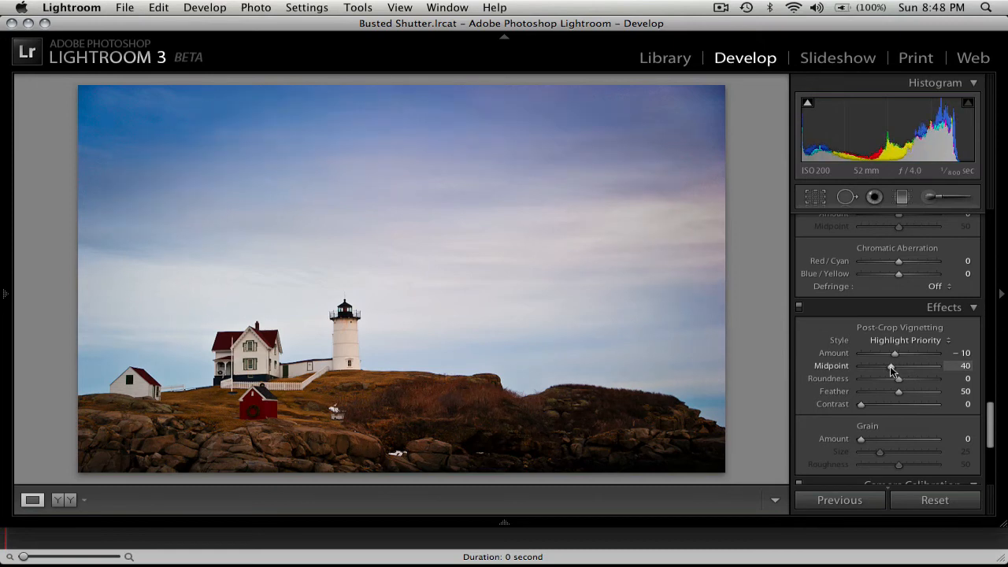
Step: Set vignette Roundness to +17 and Feather to 71, with Contrast back at 0
{"action": "left_click_drag", "start_coordinate": [898, 378], "coordinate": [902, 378]}
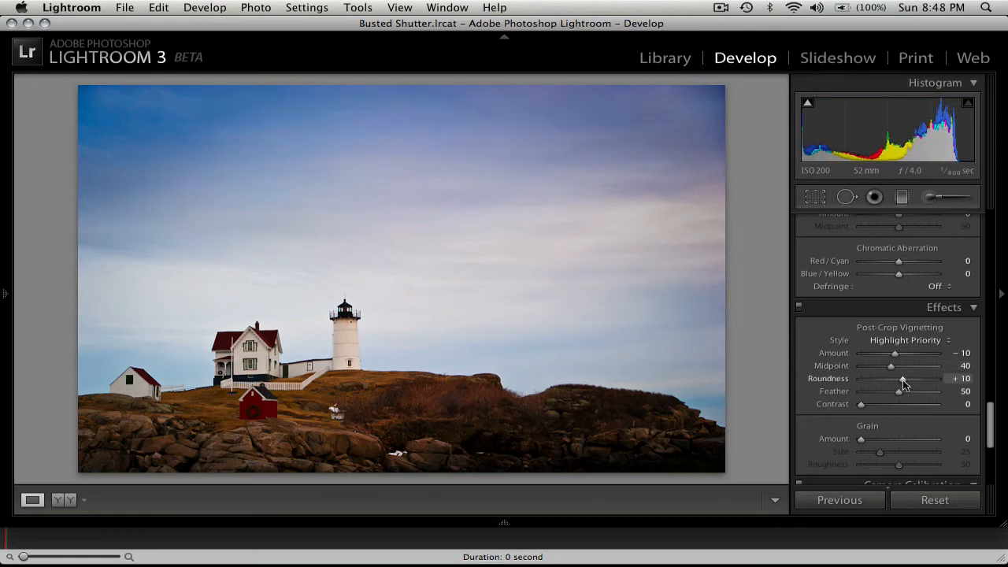
{"action": "left_click_drag", "start_coordinate": [898, 379], "coordinate": [905, 379]}
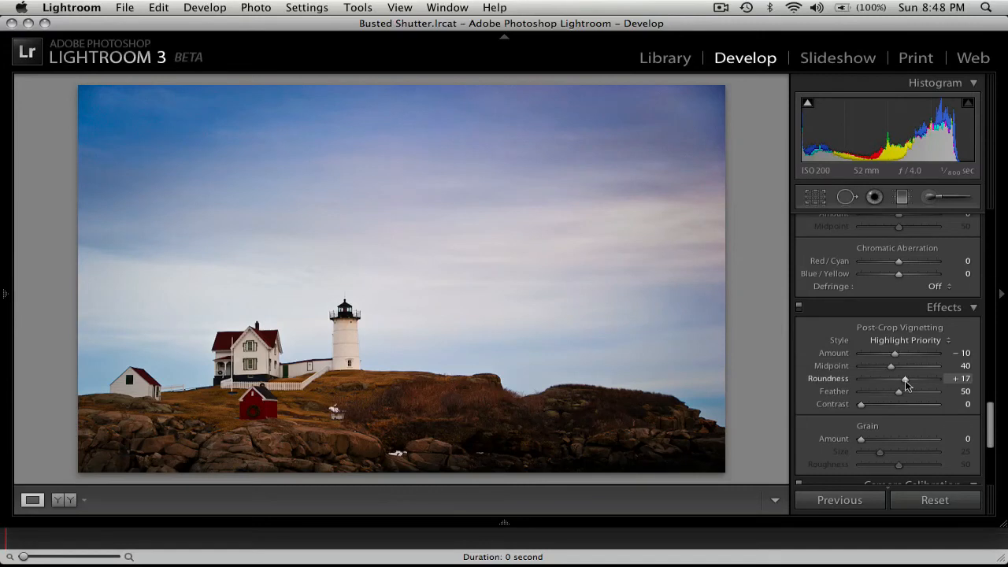
{"action": "left_click_drag", "start_coordinate": [904, 392], "coordinate": [910, 392]}
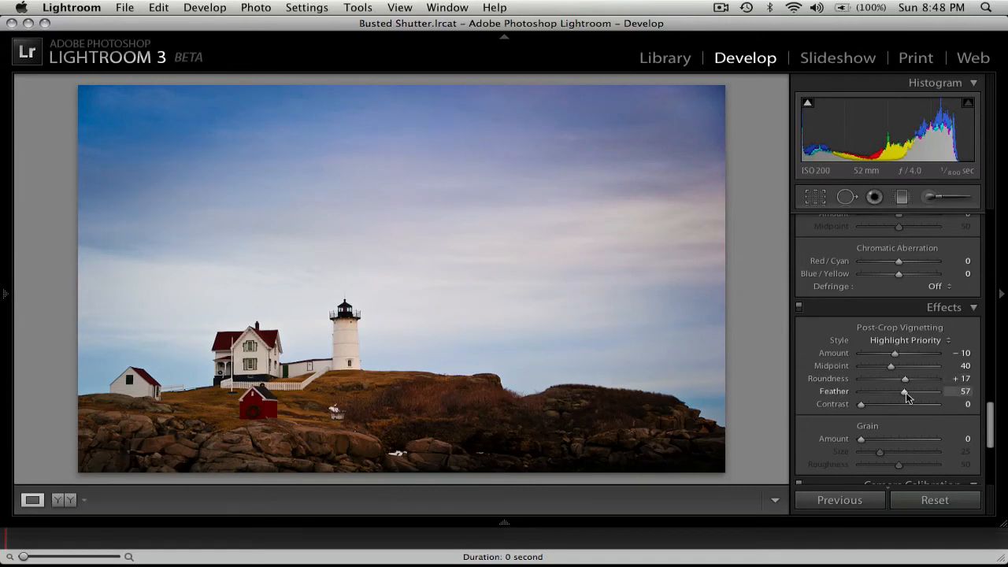
{"action": "left_click_drag", "start_coordinate": [904, 391], "coordinate": [912, 392]}
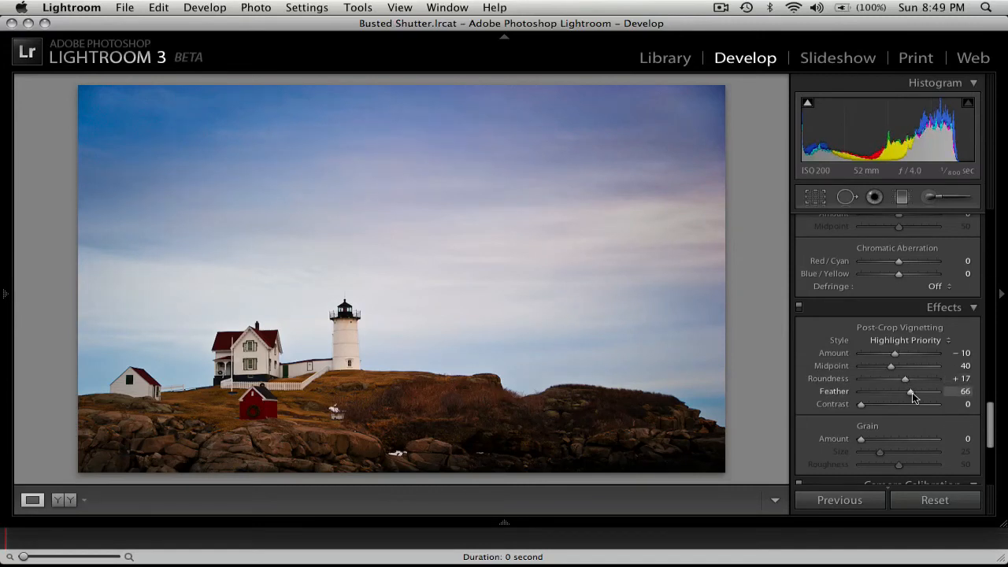
{"action": "left_click_drag", "start_coordinate": [910, 391], "coordinate": [916, 392]}
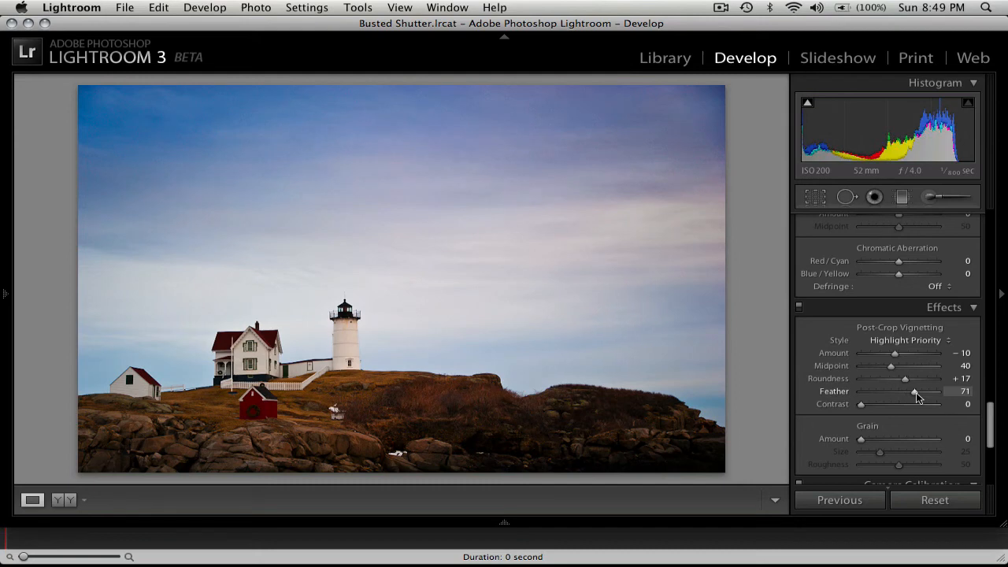
{"action": "mouse_move", "coordinate": [843, 425]}
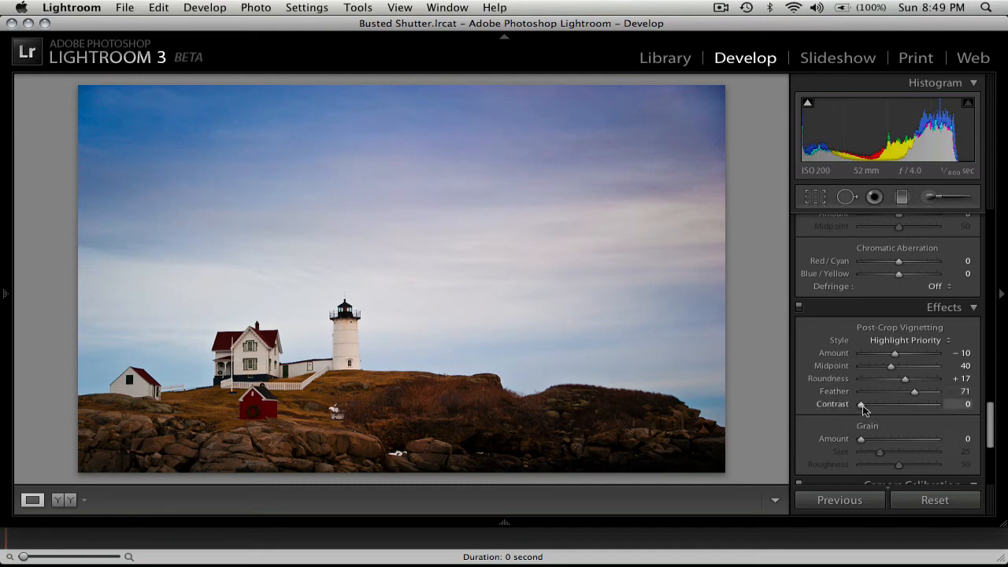
{"action": "left_click_drag", "start_coordinate": [863, 404], "coordinate": [878, 405]}
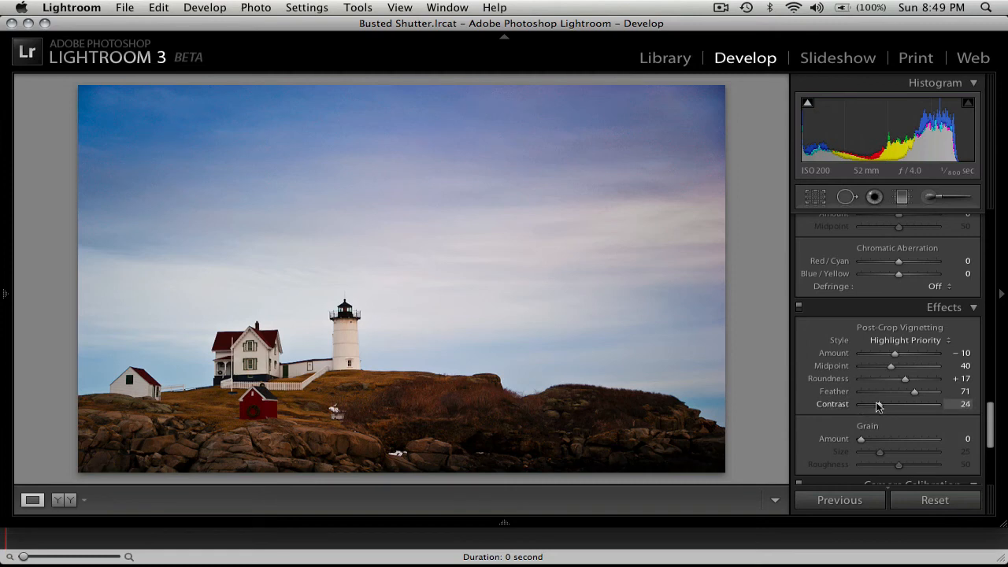
{"action": "left_click_drag", "start_coordinate": [894, 404], "coordinate": [860, 404]}
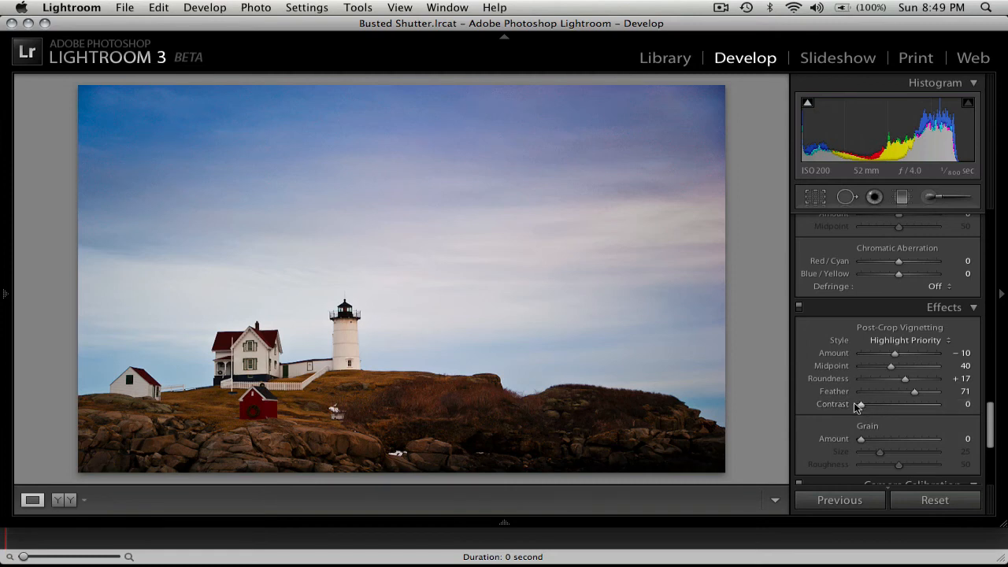
{"action": "mouse_move", "coordinate": [873, 381]}
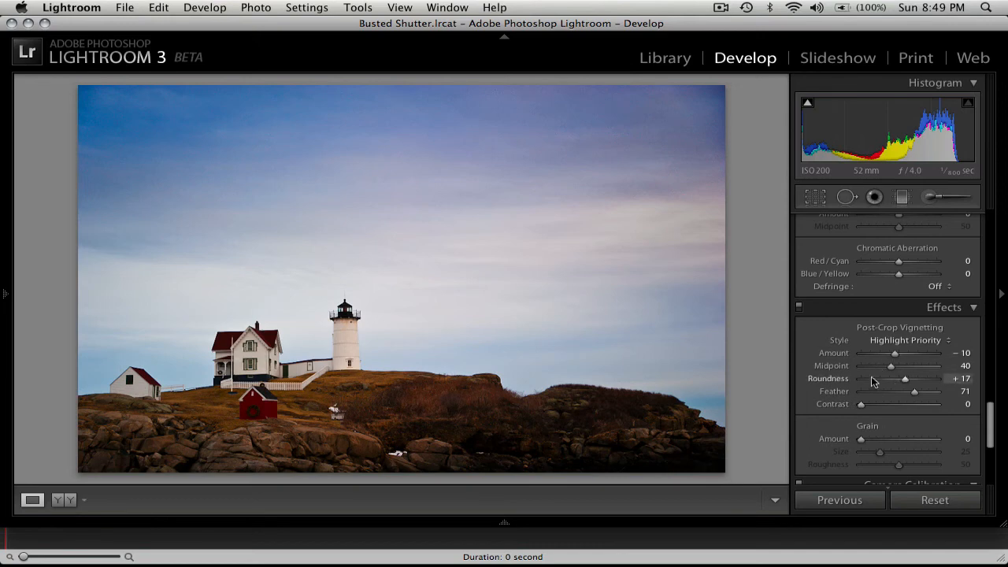
{"action": "scroll", "scroll_direction": "up", "scroll_amount": 3}
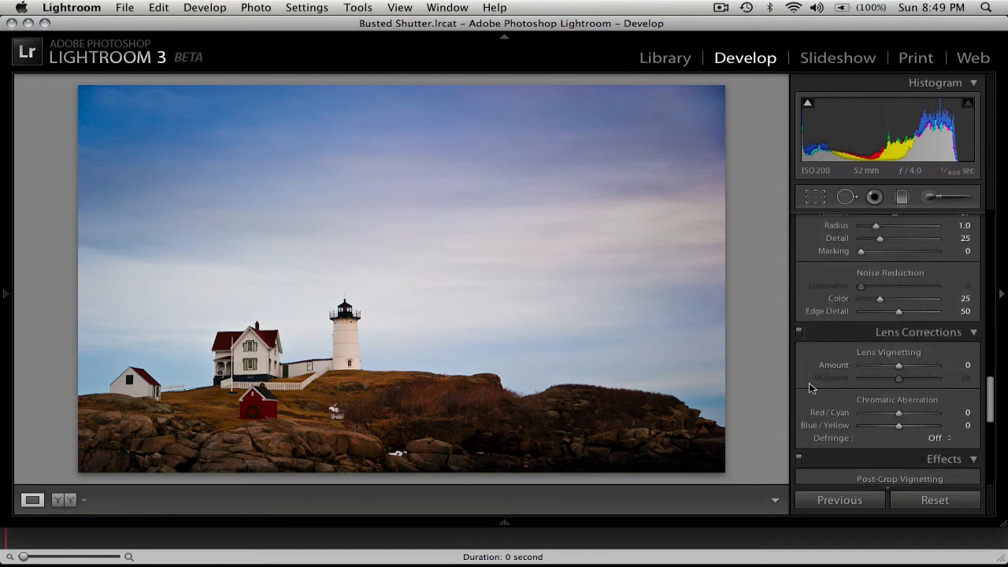
{"action": "scroll", "scroll_direction": "down", "scroll_amount": 3}
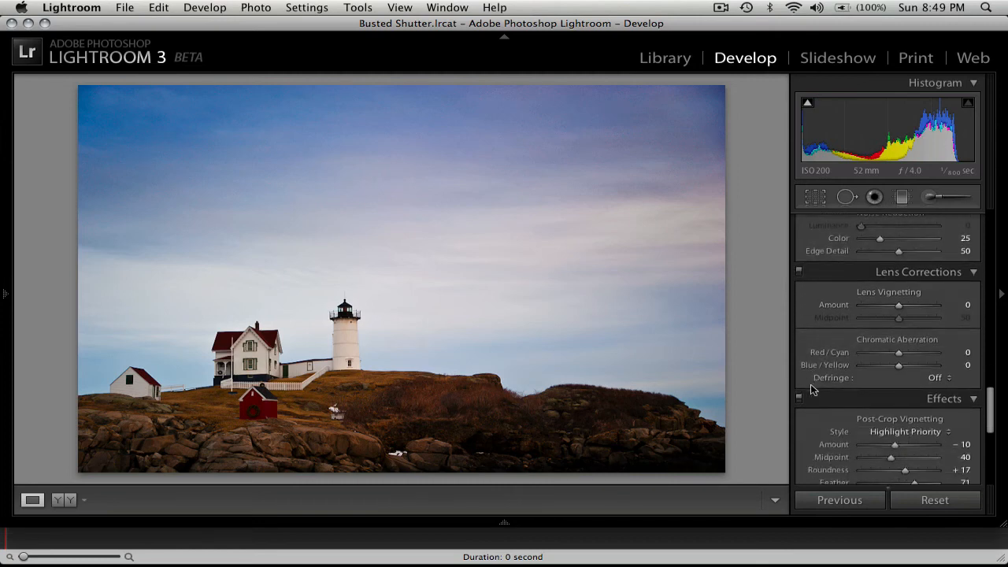
{"action": "scroll", "scroll_direction": "down", "scroll_amount": 3}
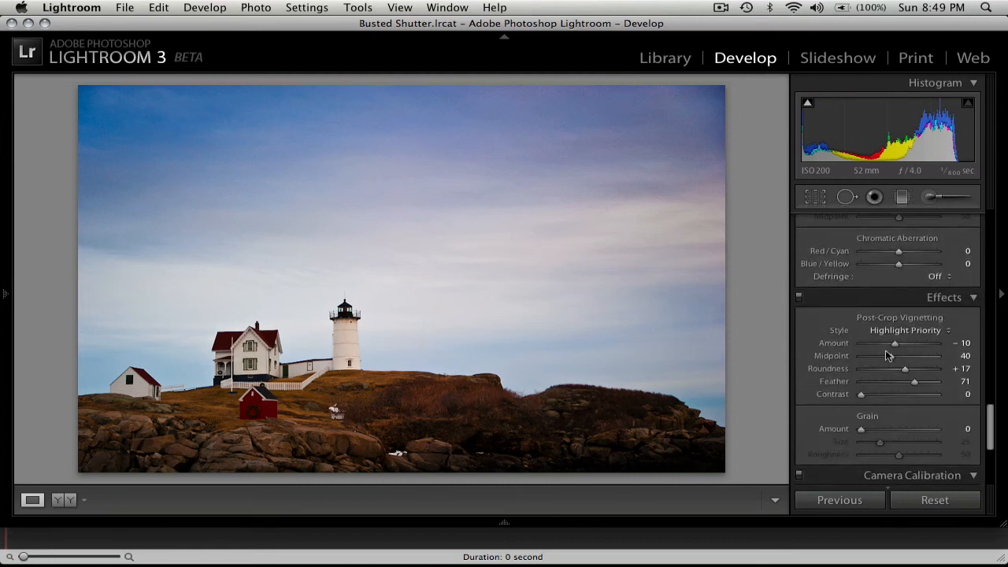
{"action": "mouse_move", "coordinate": [802, 352]}
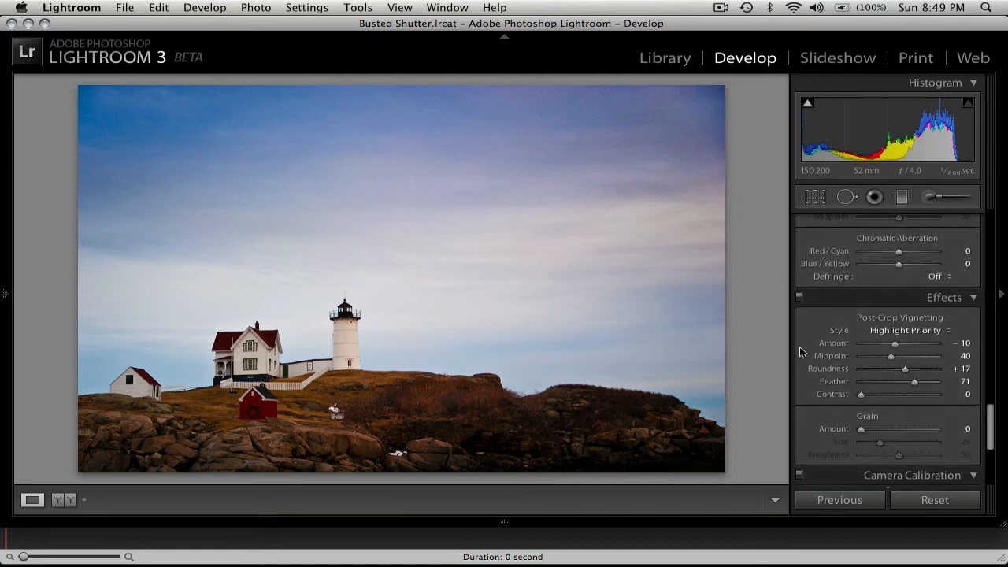
{"action": "scroll", "scroll_direction": "up", "scroll_amount": 3}
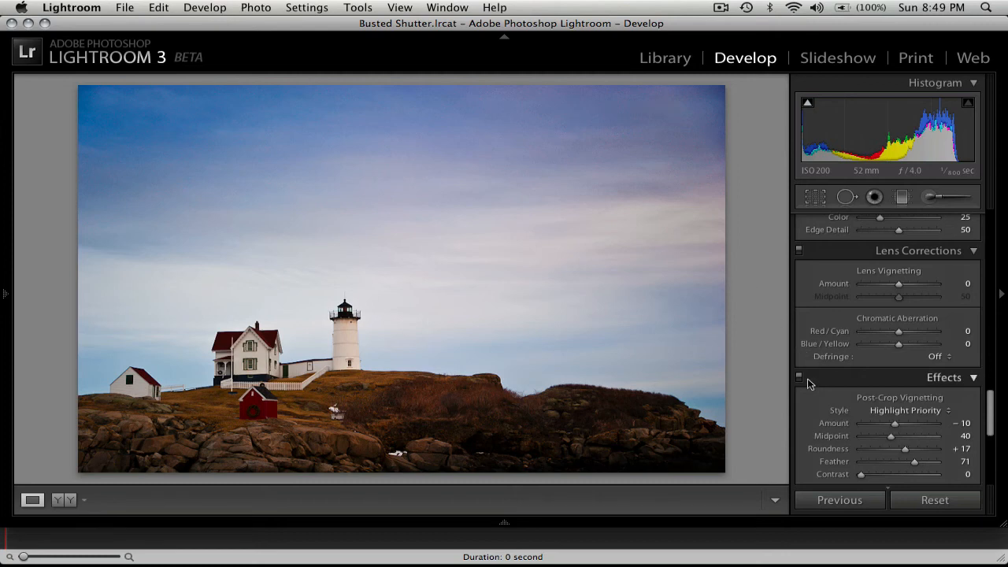
{"action": "mouse_move", "coordinate": [922, 310]}
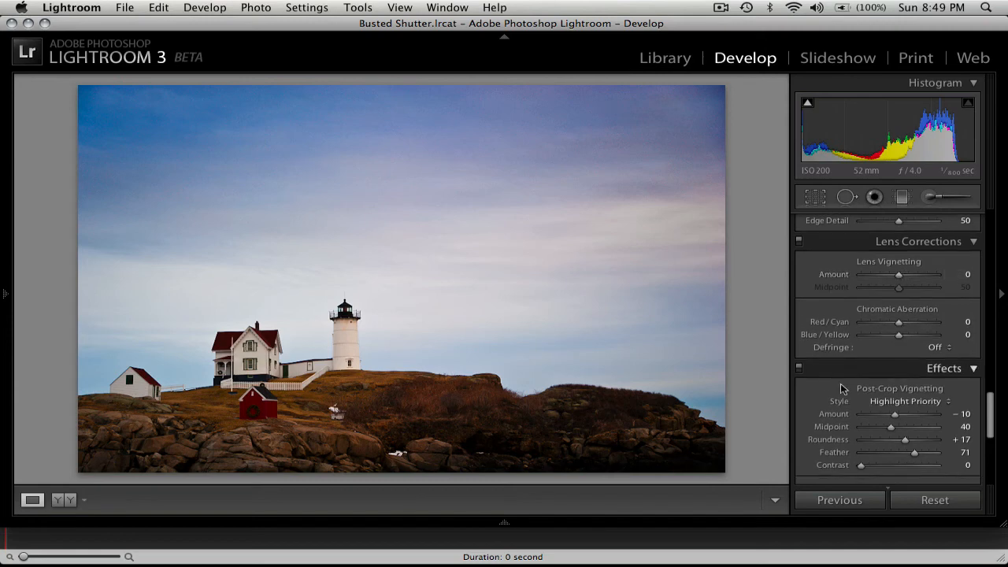
{"action": "mouse_move", "coordinate": [863, 403]}
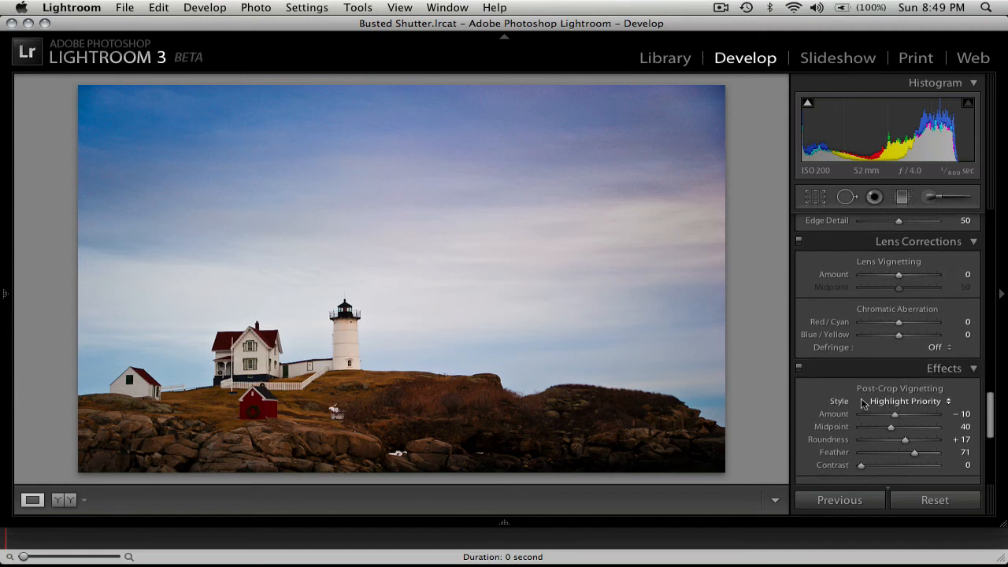
{"action": "scroll", "scroll_direction": "down", "scroll_amount": 3}
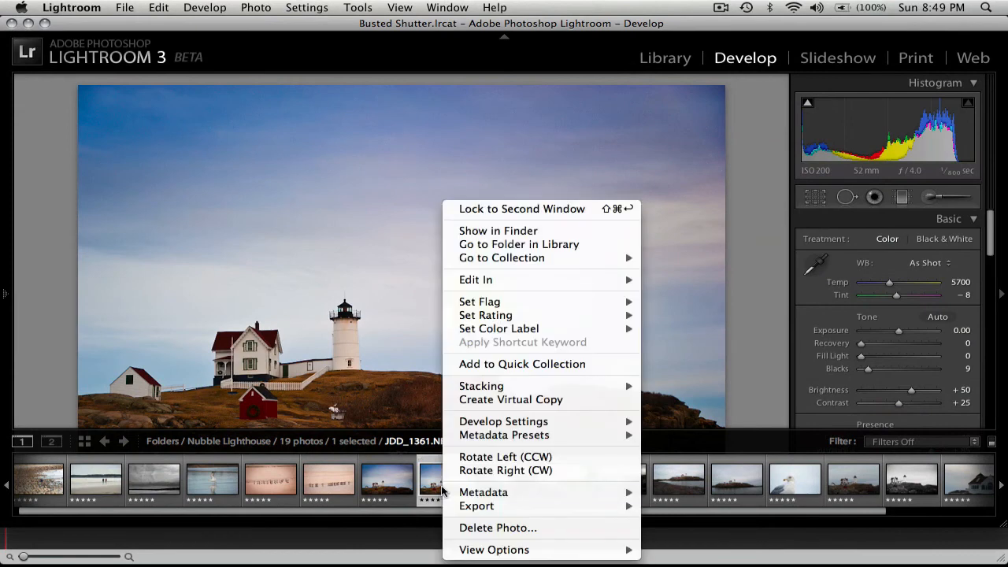
{"action": "mouse_move", "coordinate": [511, 399]}
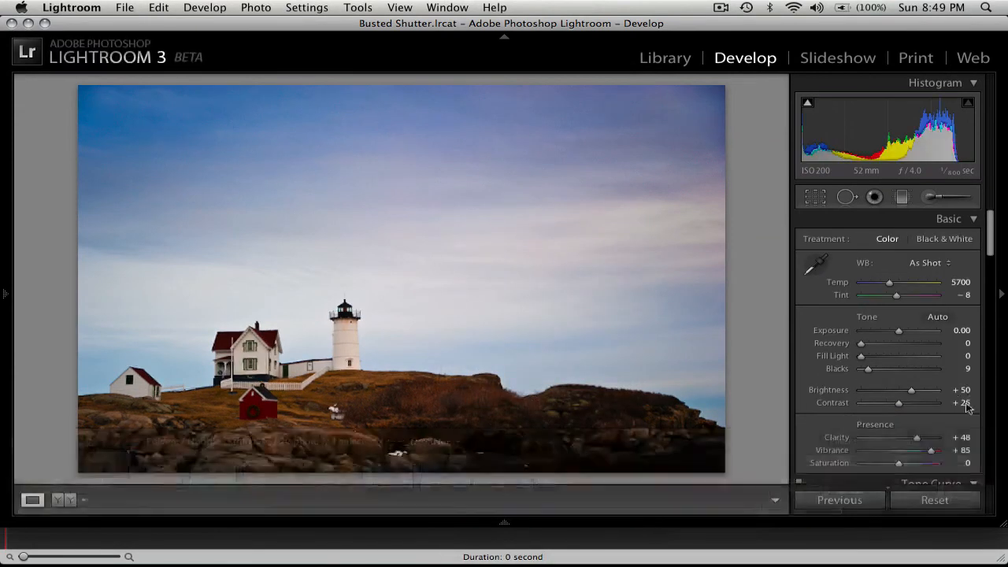
Step: Reset the virtual copy's develop settings to show the unedited original
{"action": "left_click", "coordinate": [935, 500]}
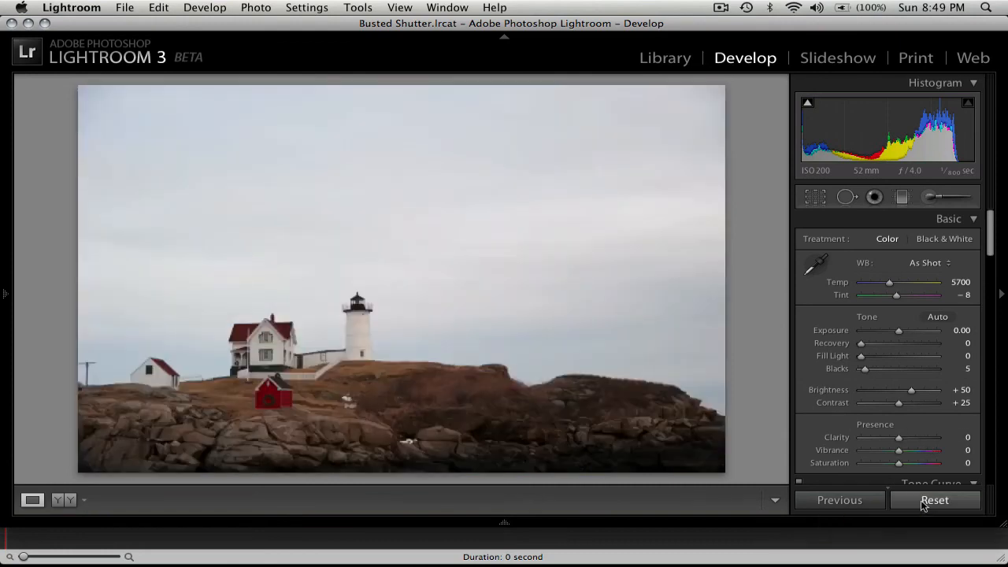
{"action": "left_click", "coordinate": [935, 499]}
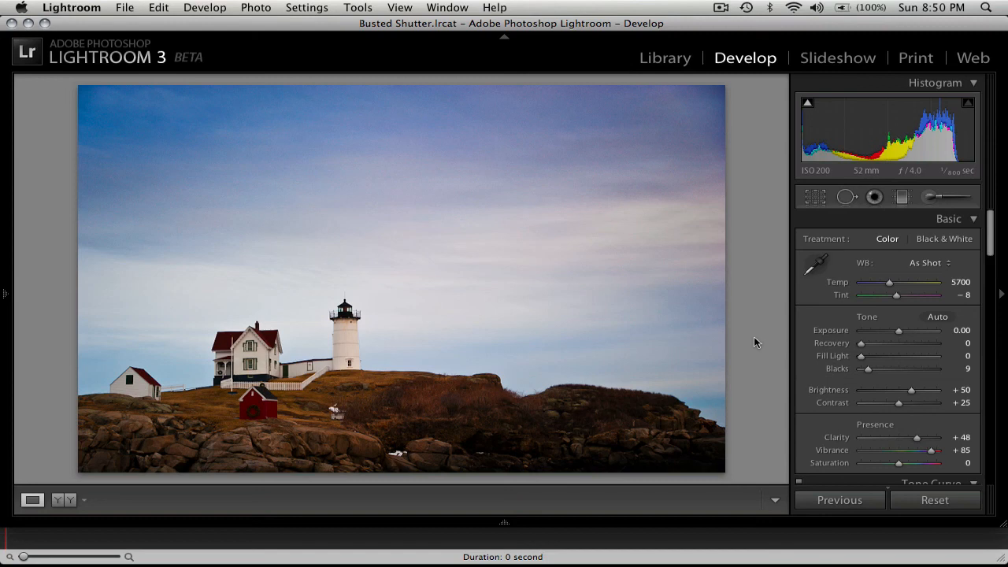
{"action": "mouse_move", "coordinate": [778, 208]}
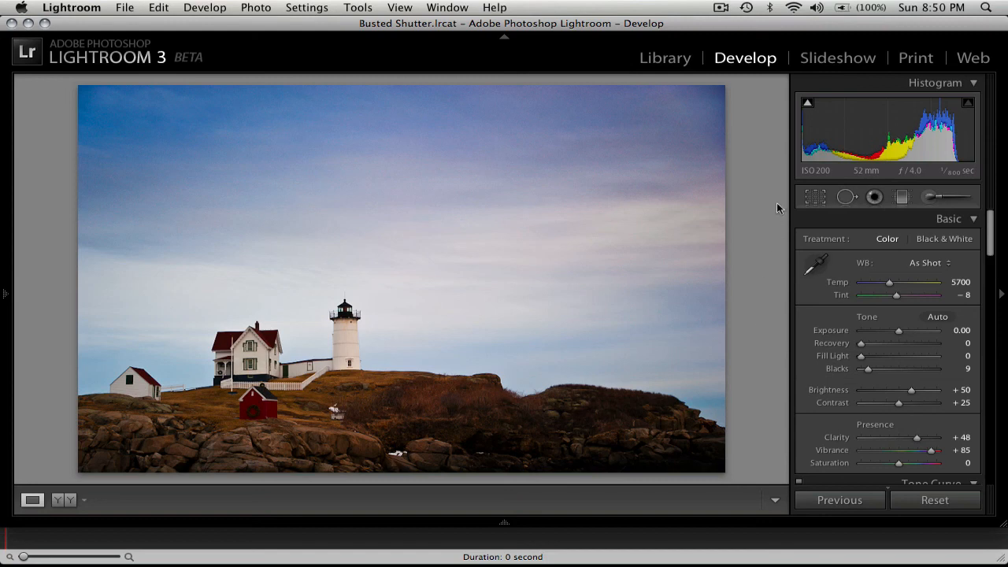
{"action": "mouse_move", "coordinate": [849, 186]}
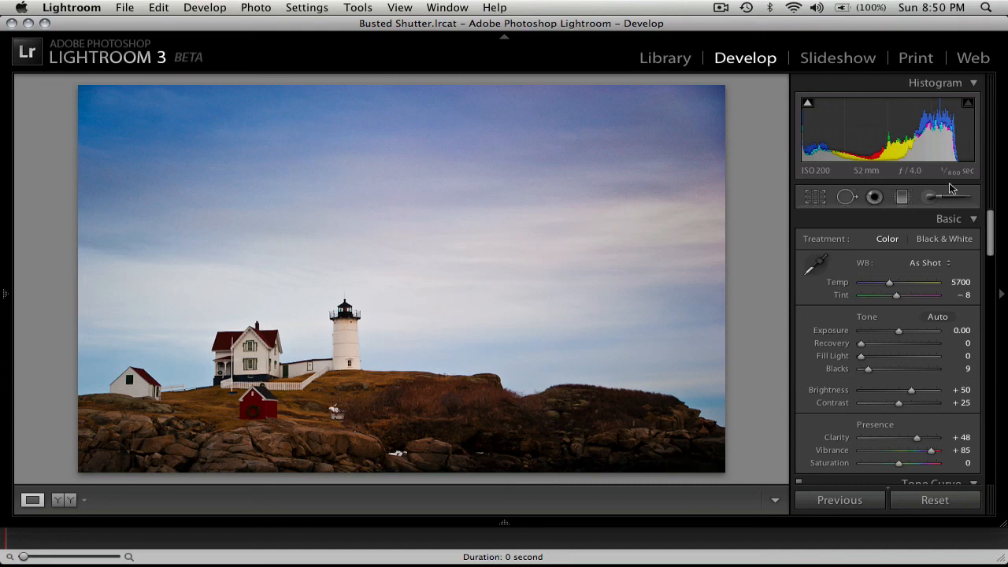
{"action": "mouse_move", "coordinate": [771, 228]}
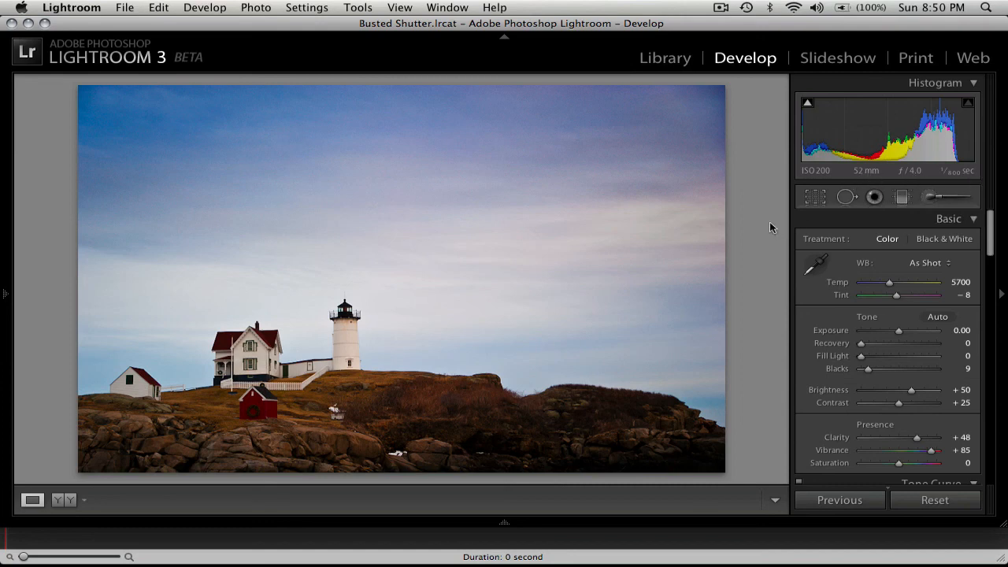